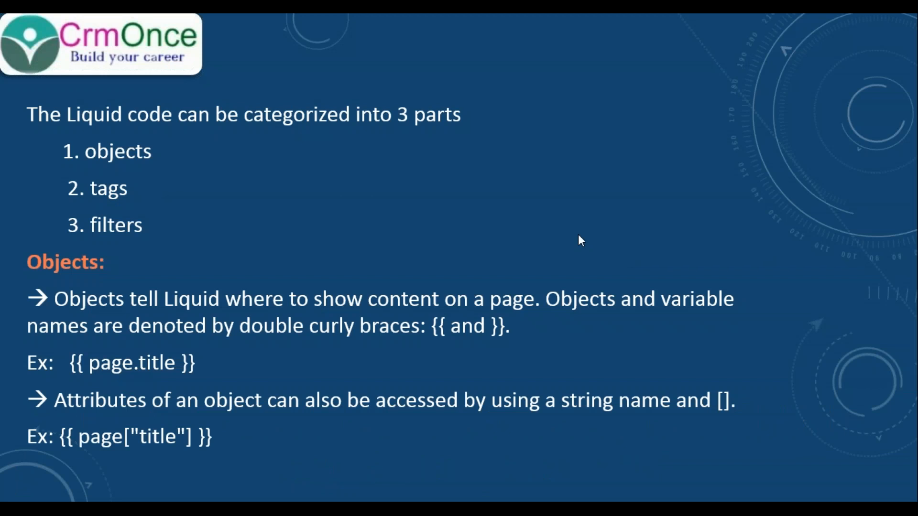
mouse_move(160, 182)
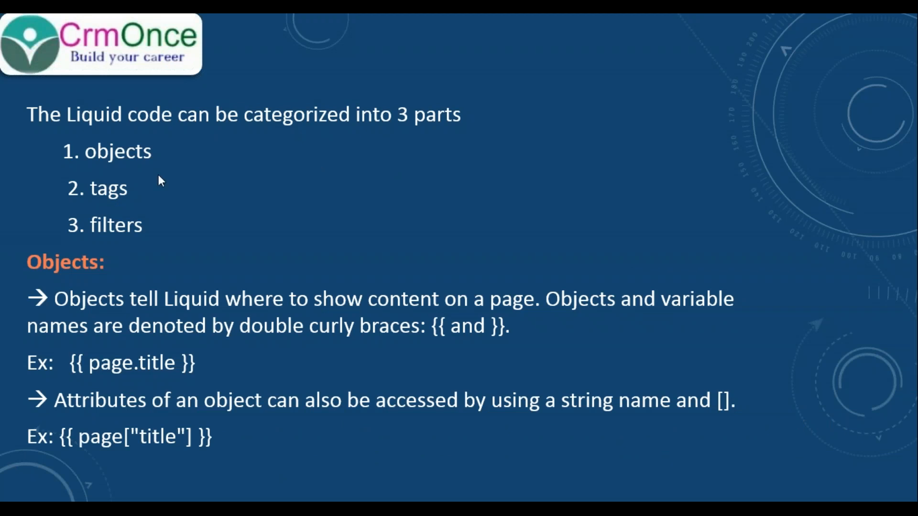
mouse_move(129, 201)
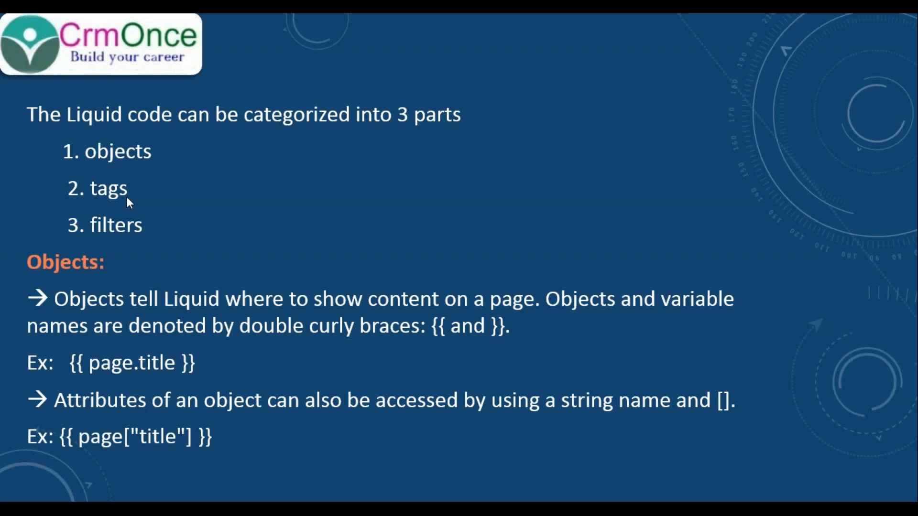
mouse_move(133, 239)
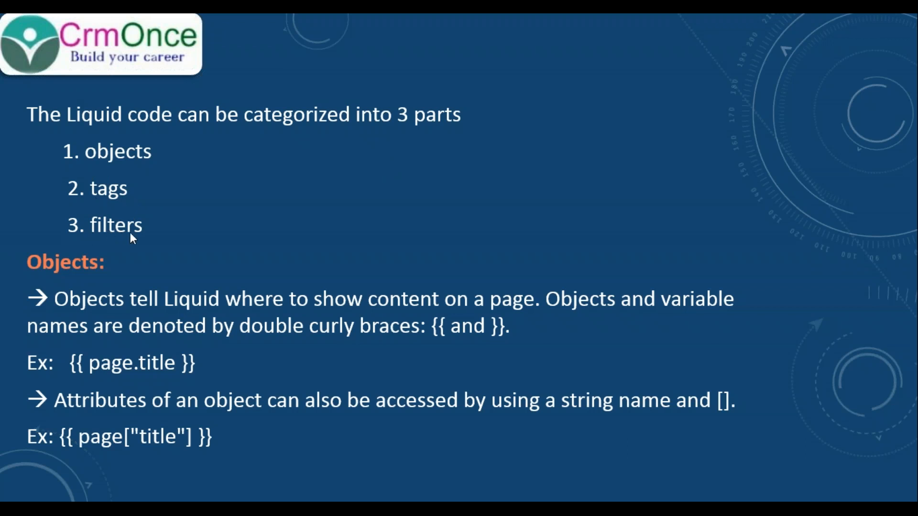
mouse_move(74, 296)
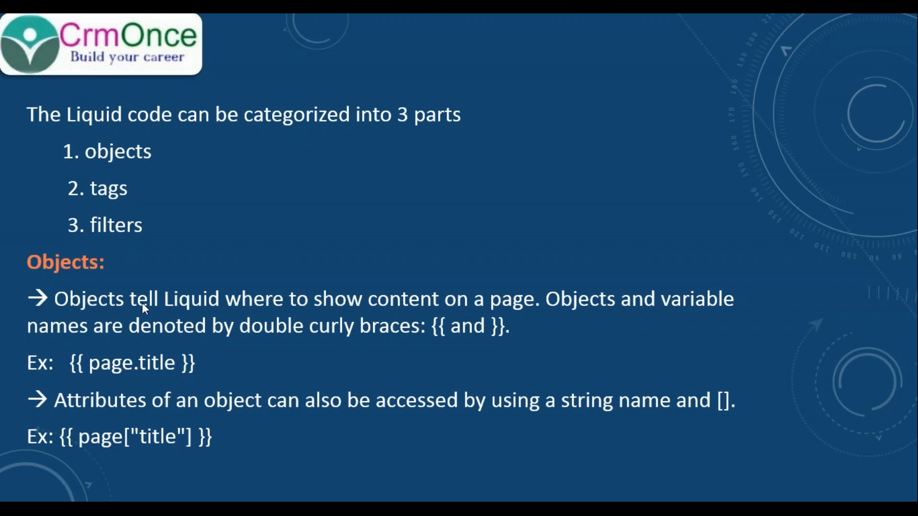
mouse_move(241, 312)
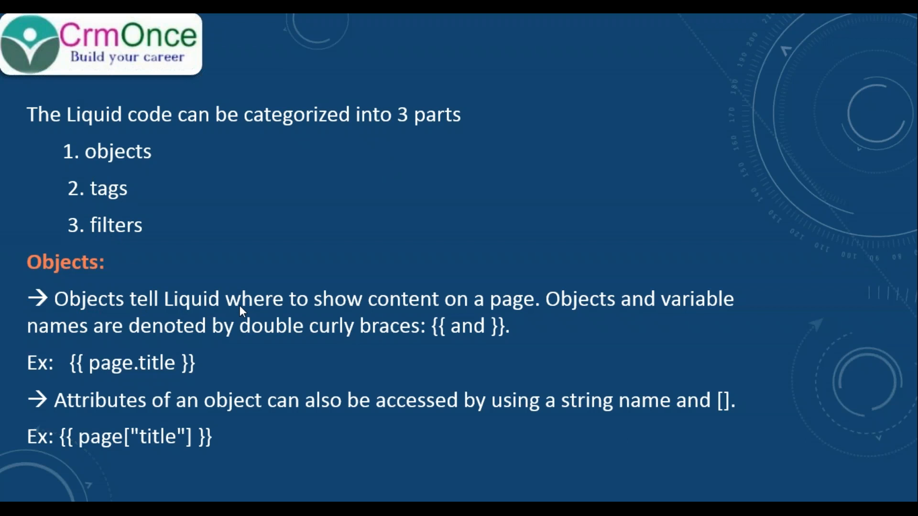
mouse_move(447, 306)
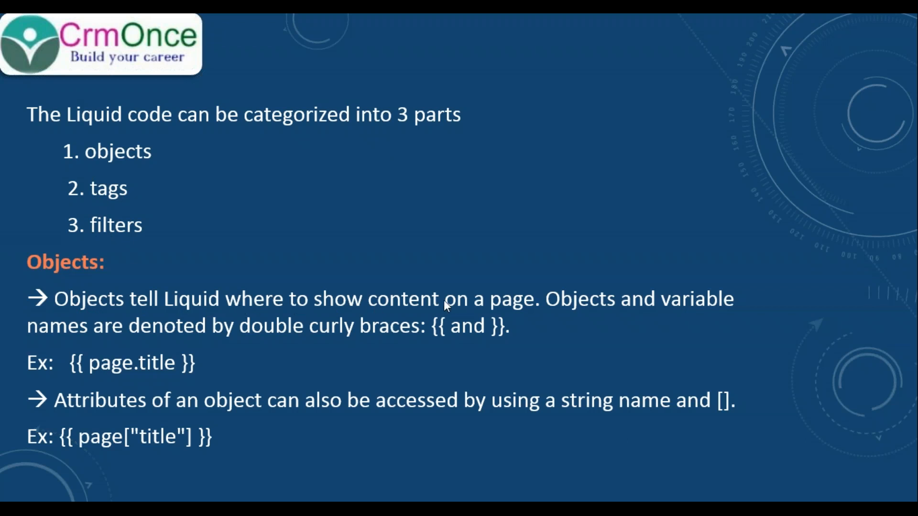
mouse_move(555, 313)
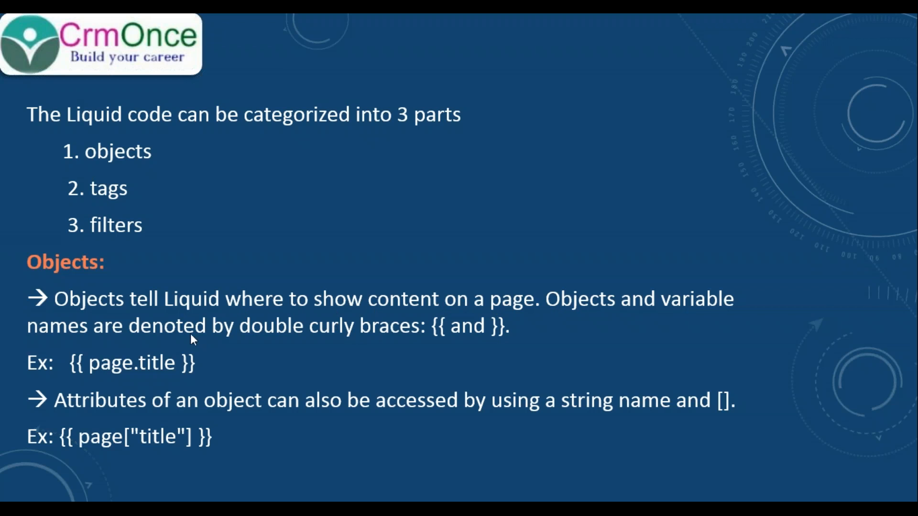
mouse_move(286, 339)
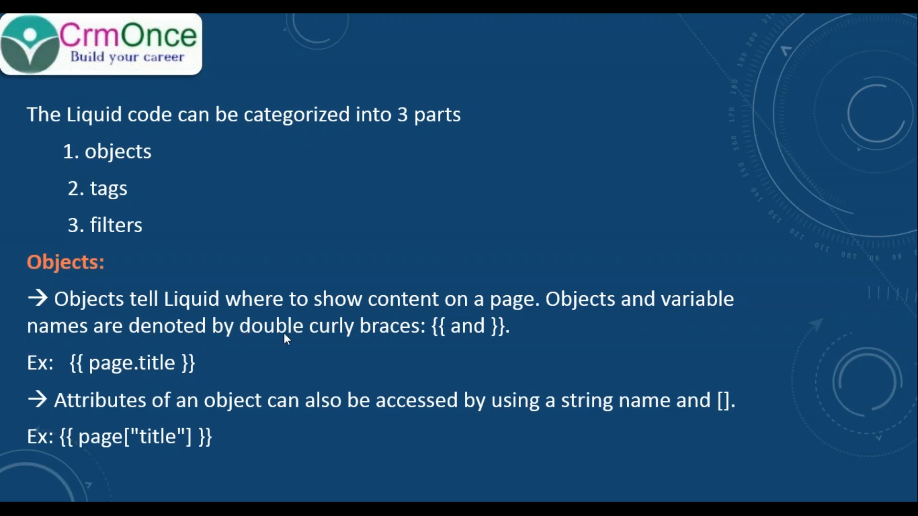
mouse_move(345, 337)
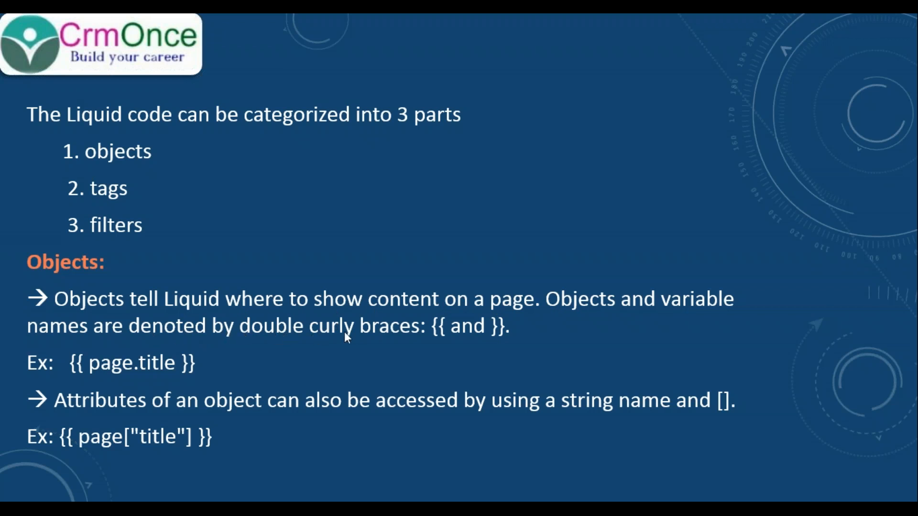
mouse_move(430, 336)
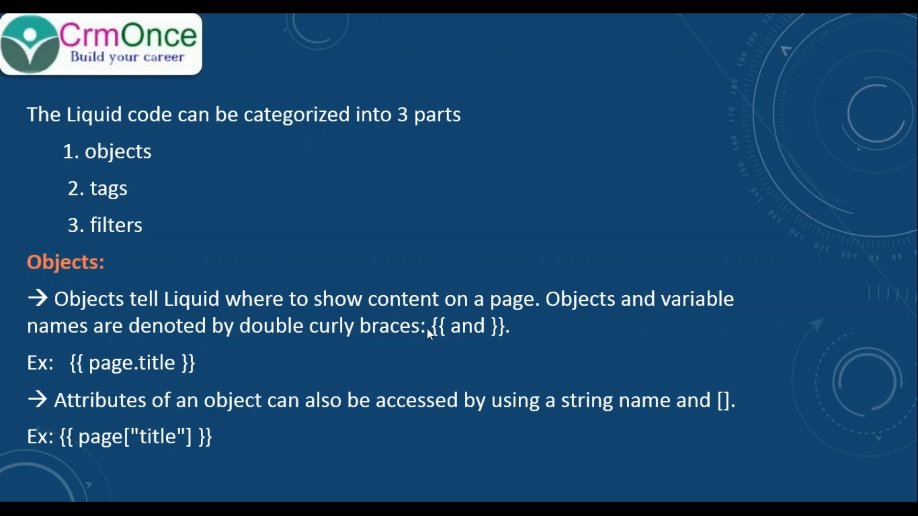
mouse_move(441, 337)
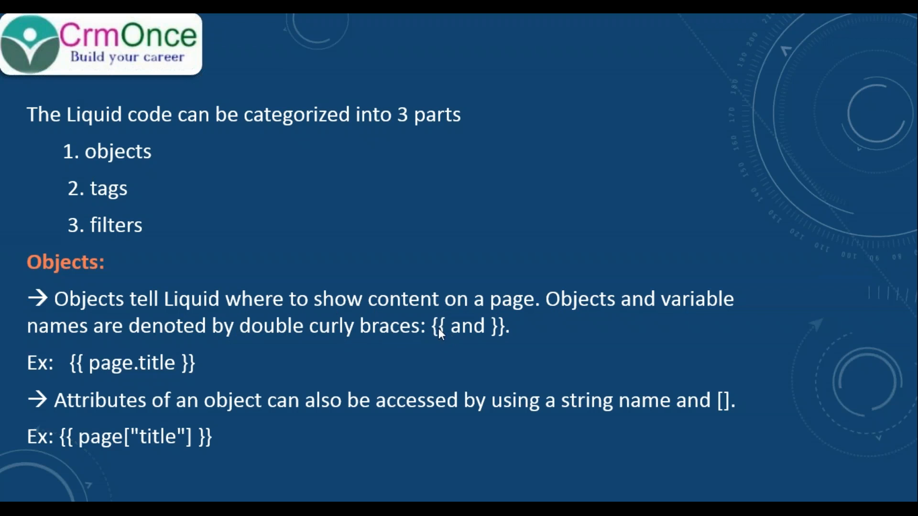
mouse_move(495, 336)
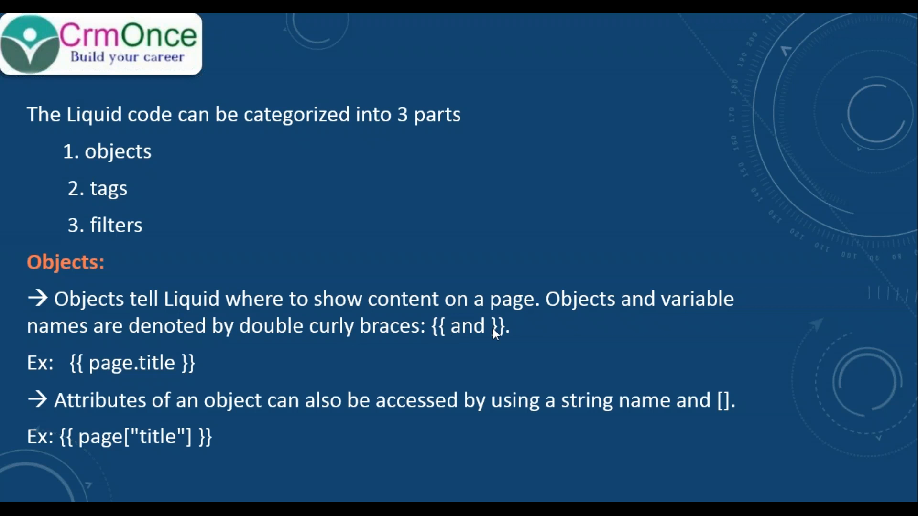
mouse_move(385, 351)
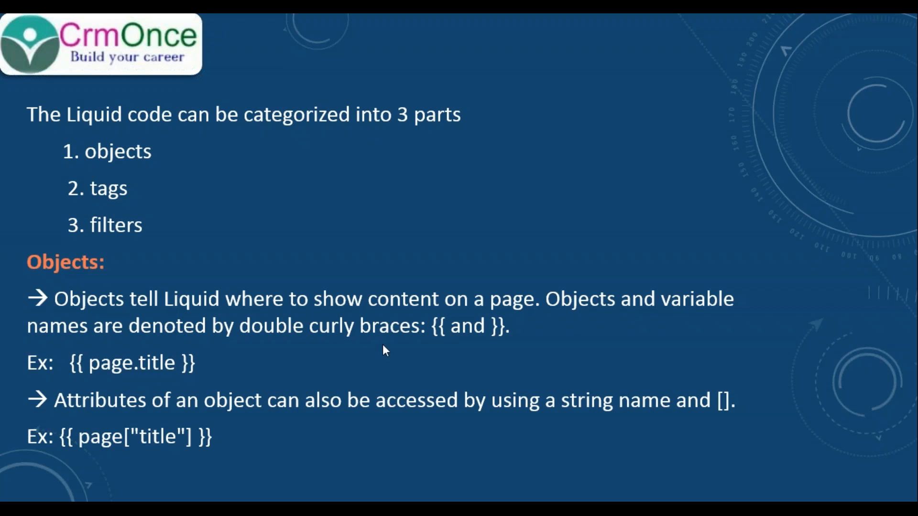
mouse_move(86, 373)
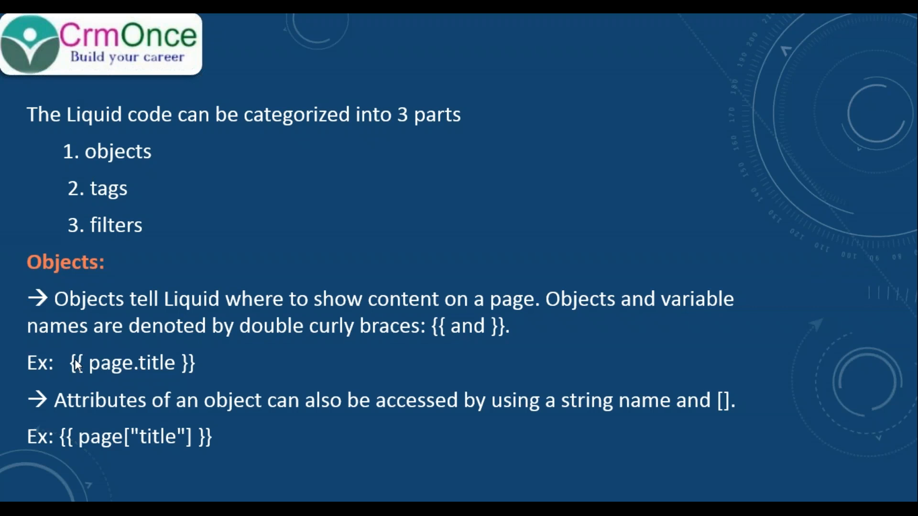
mouse_move(81, 340)
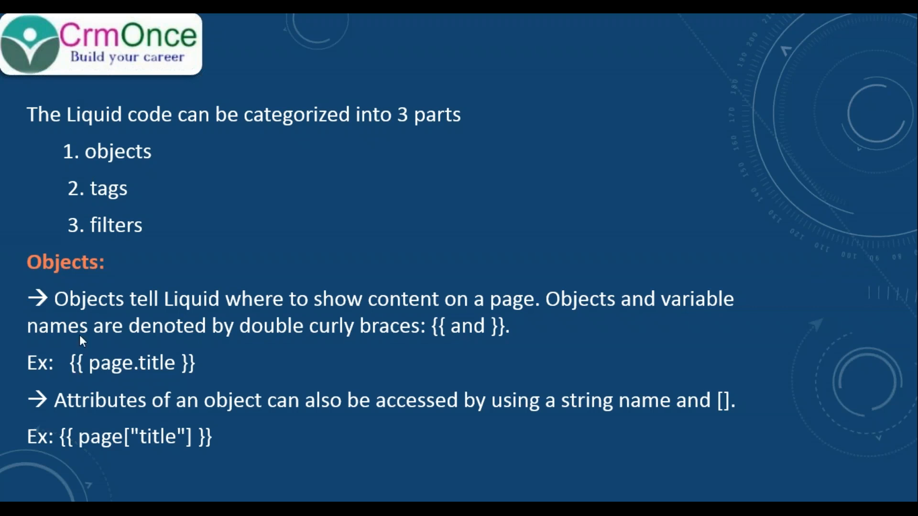
mouse_move(81, 377)
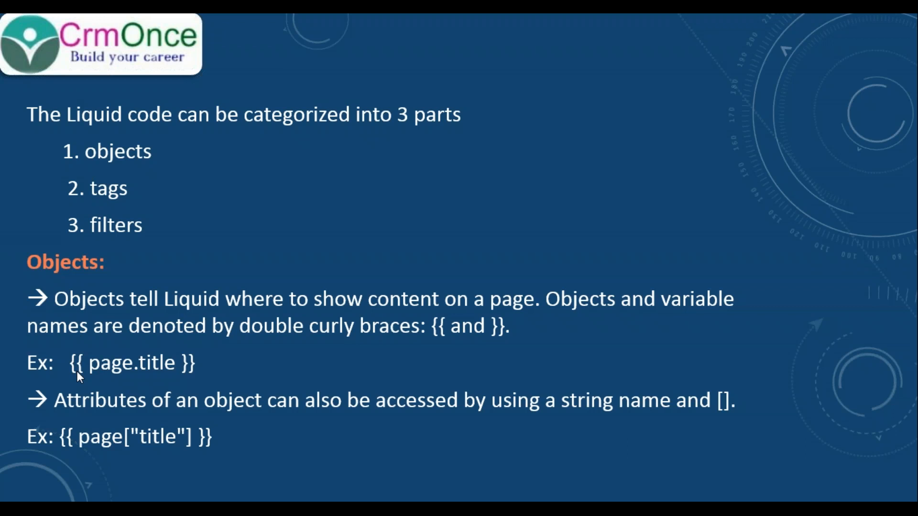
mouse_move(171, 375)
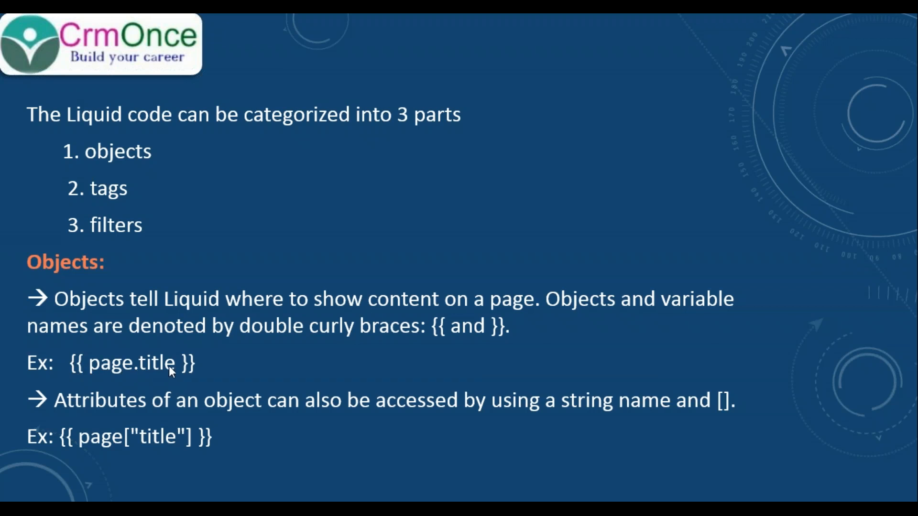
mouse_move(176, 380)
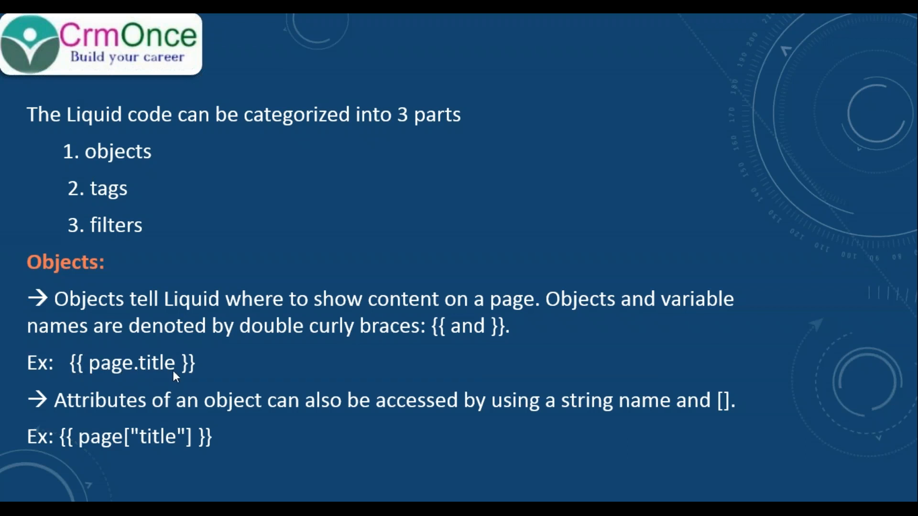
mouse_move(61, 409)
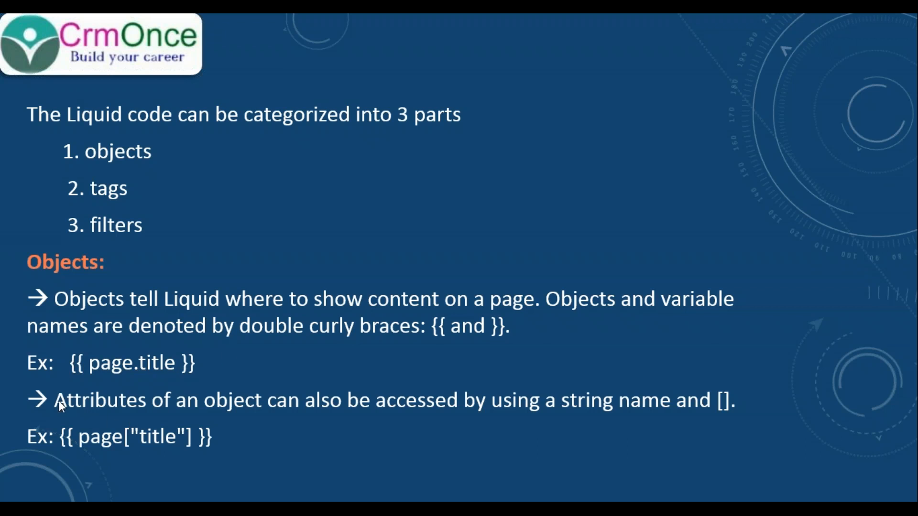
mouse_move(280, 417)
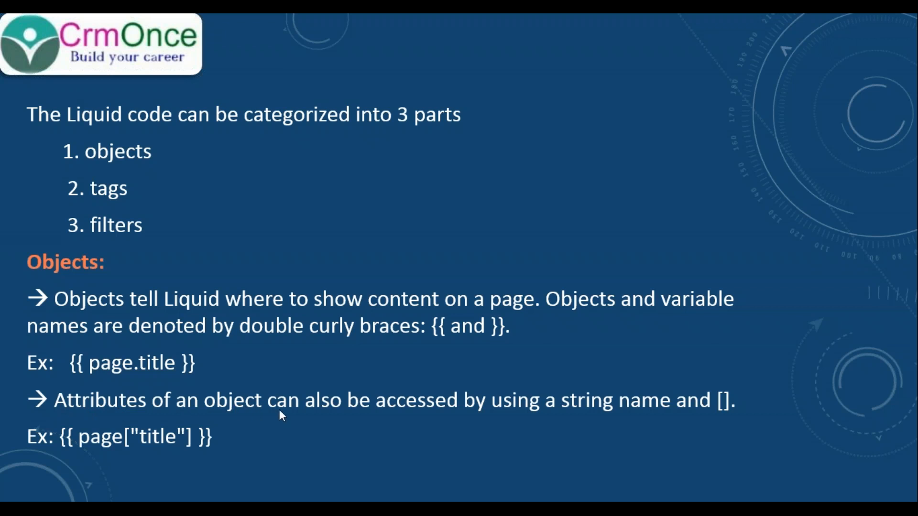
mouse_move(550, 405)
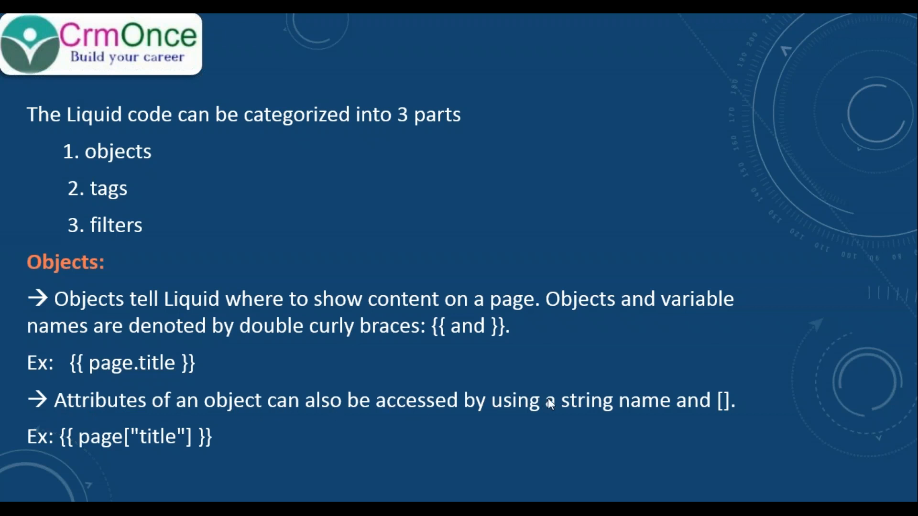
mouse_move(299, 436)
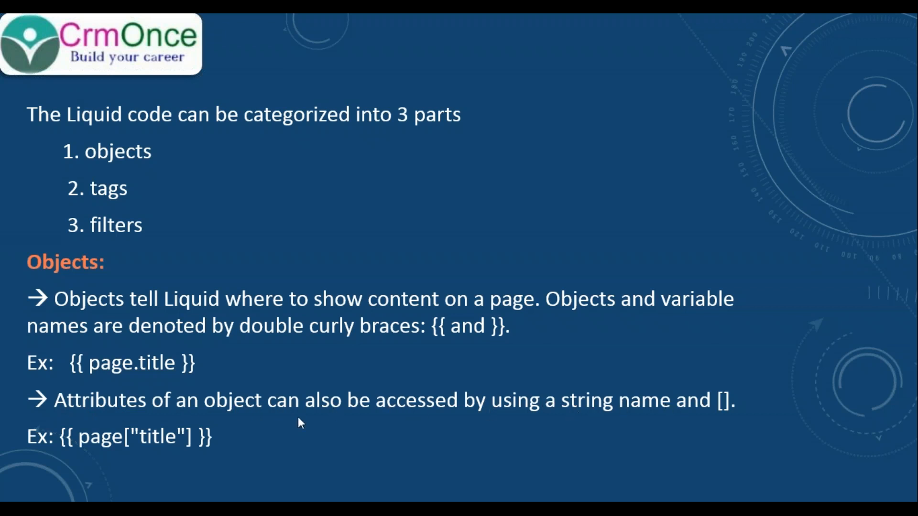
mouse_move(91, 448)
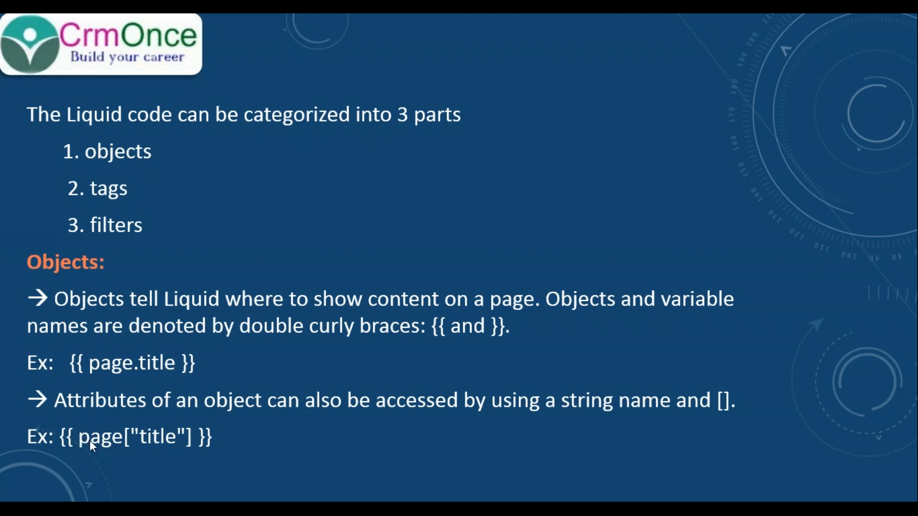
mouse_move(123, 448)
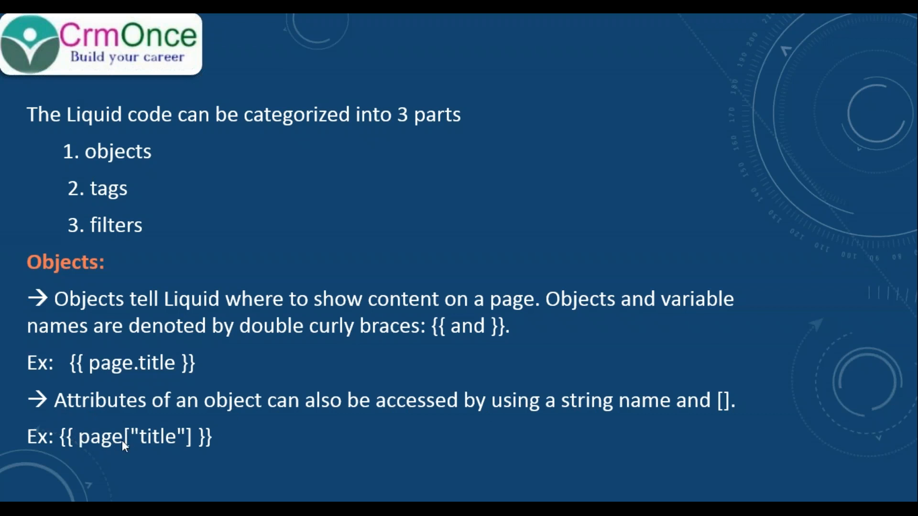
mouse_move(178, 453)
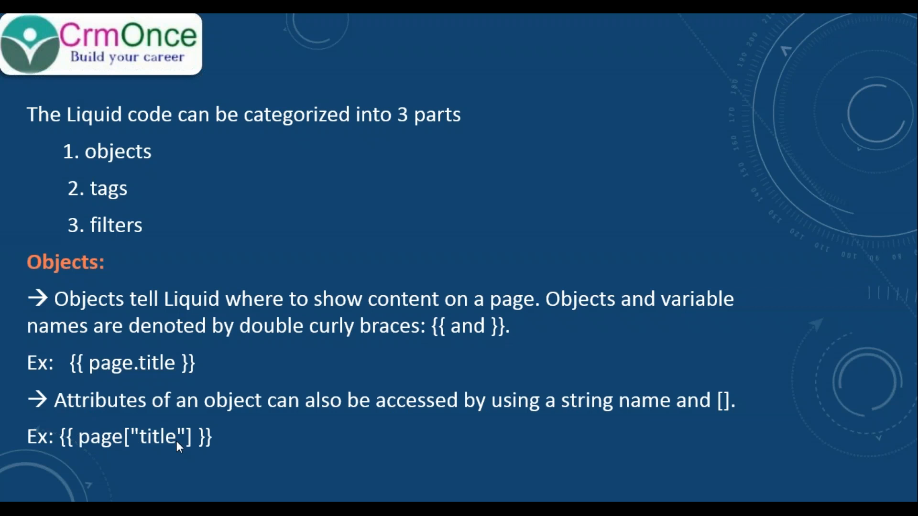
mouse_move(220, 469)
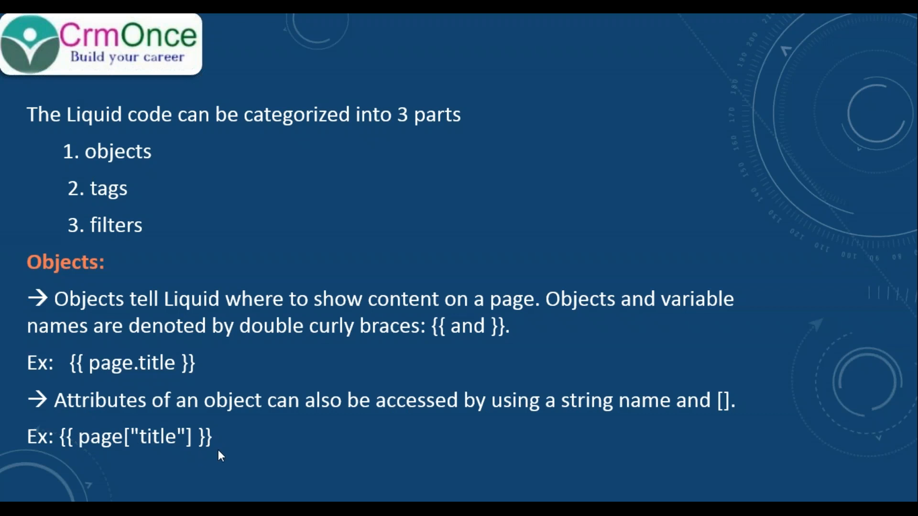
mouse_move(204, 447)
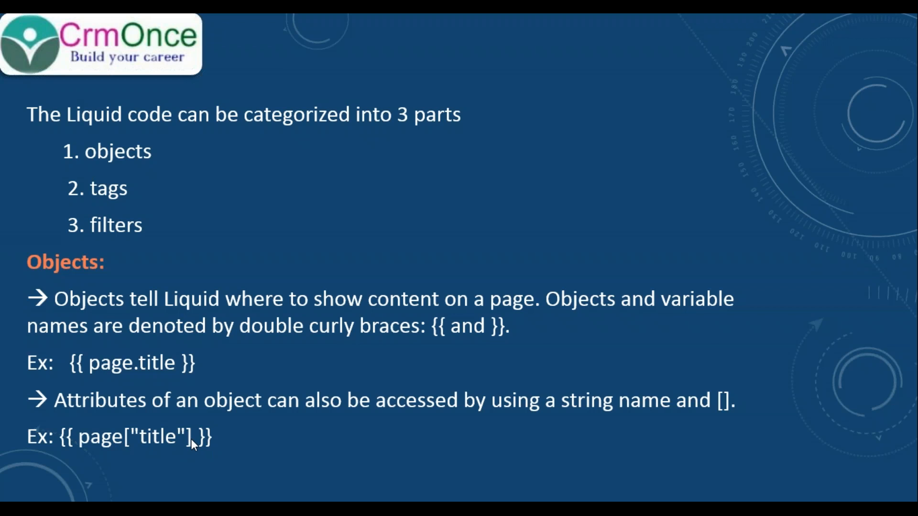
mouse_move(221, 436)
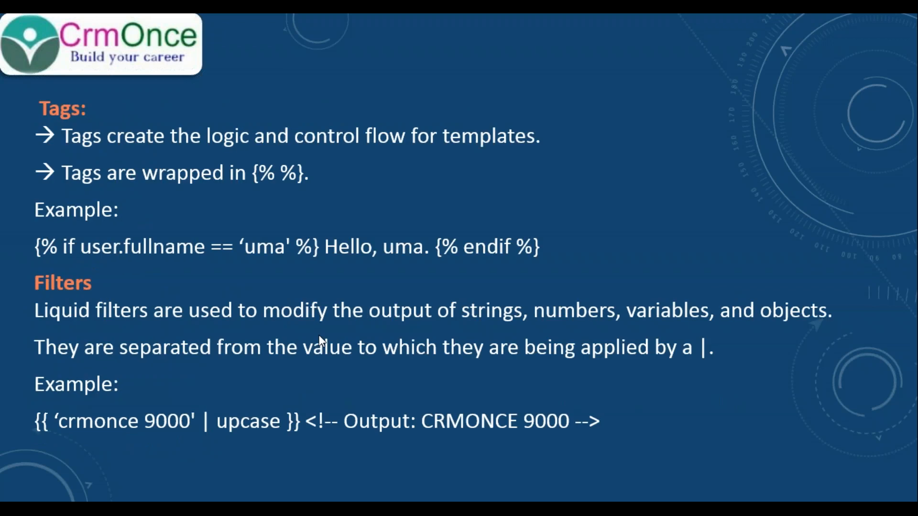
mouse_move(107, 166)
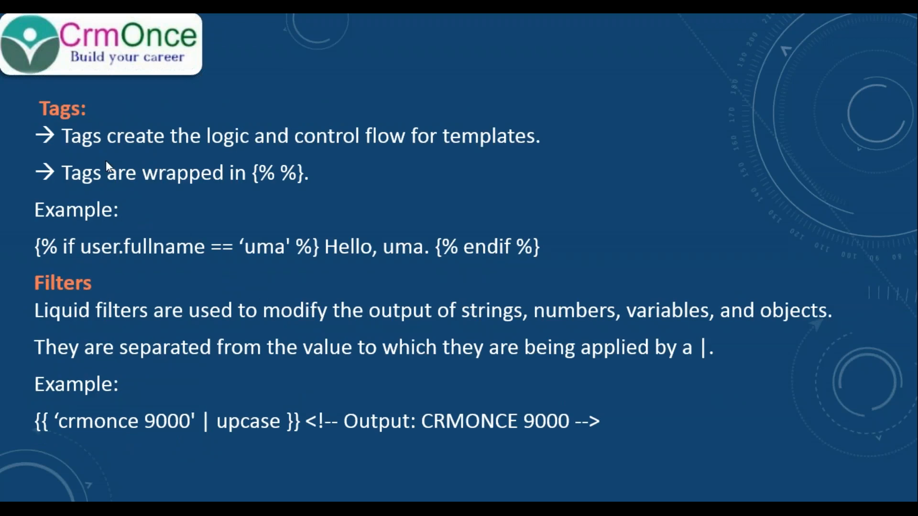
mouse_move(216, 154)
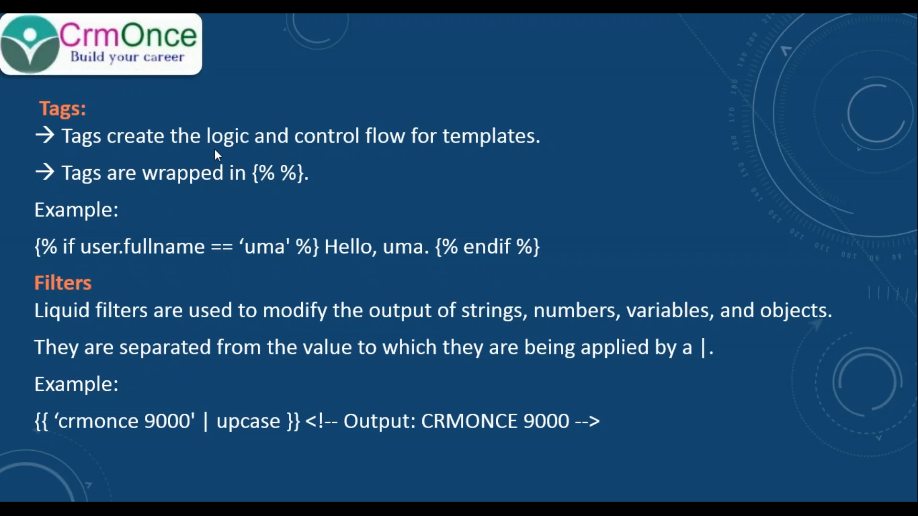
mouse_move(360, 151)
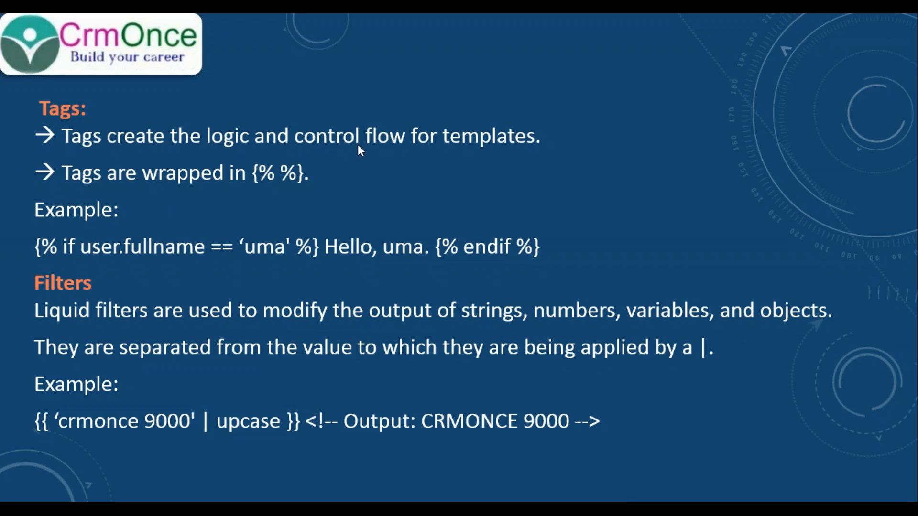
mouse_move(407, 161)
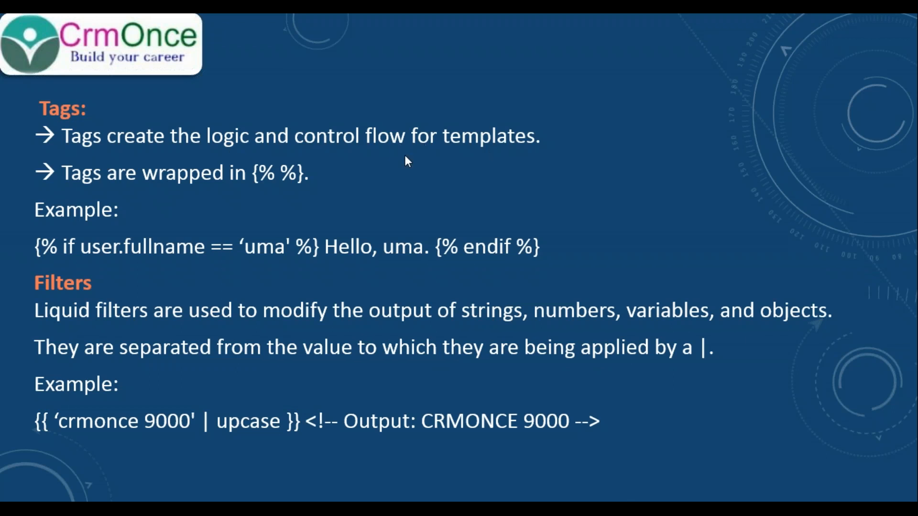
mouse_move(253, 187)
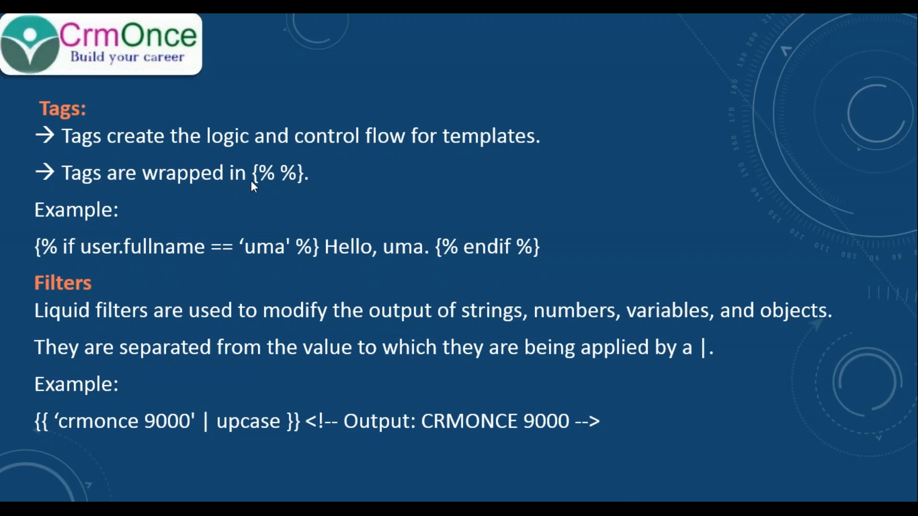
mouse_move(263, 188)
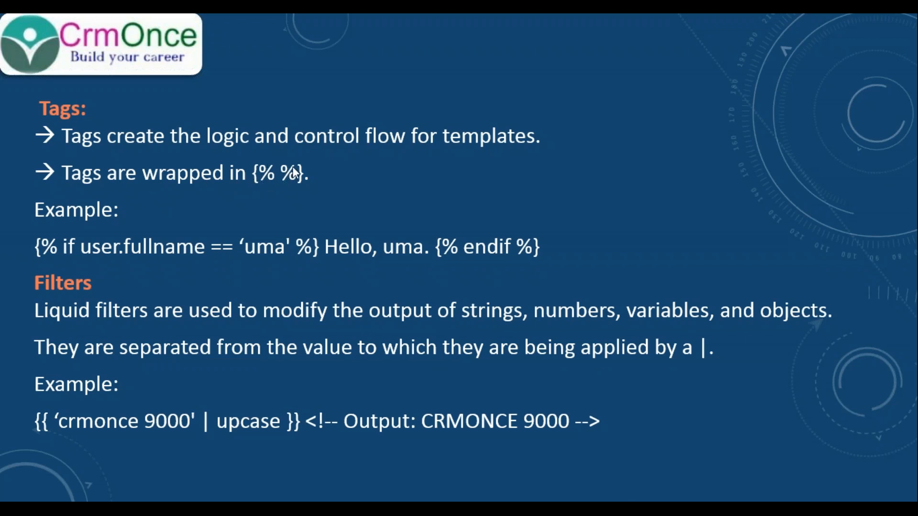
mouse_move(287, 183)
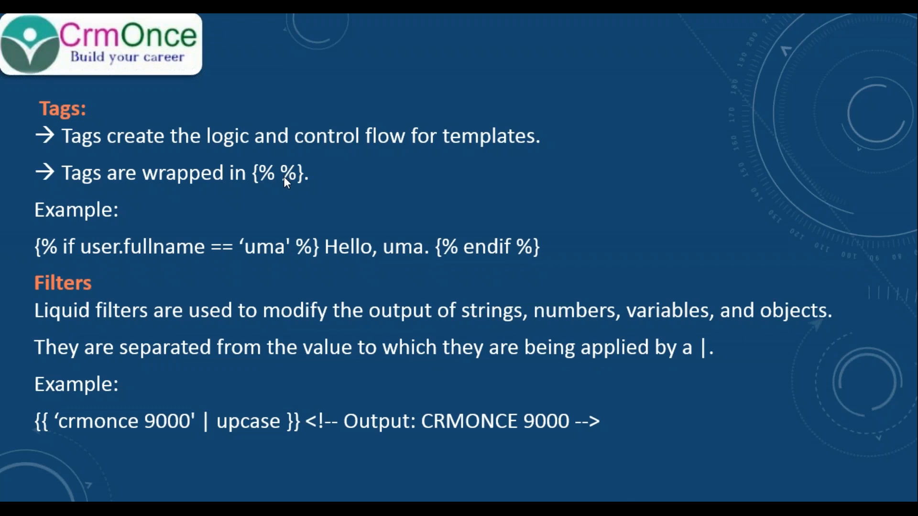
mouse_move(99, 262)
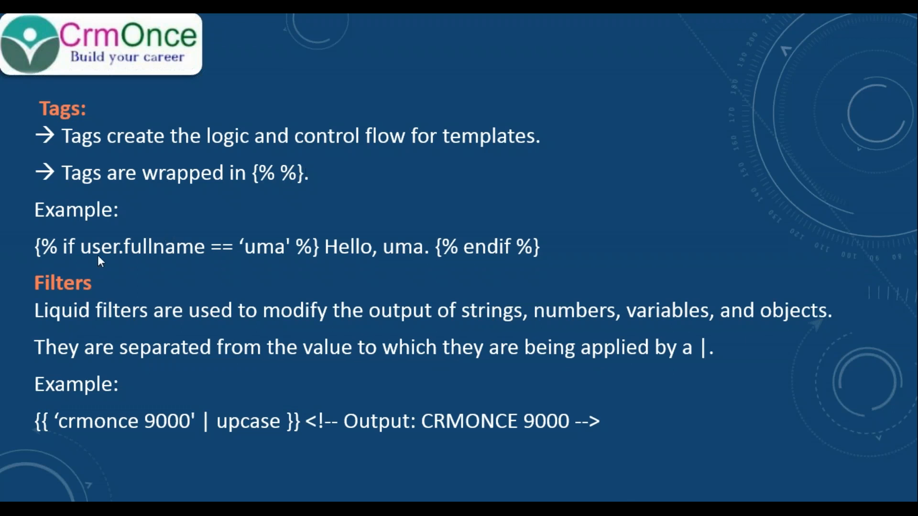
mouse_move(46, 256)
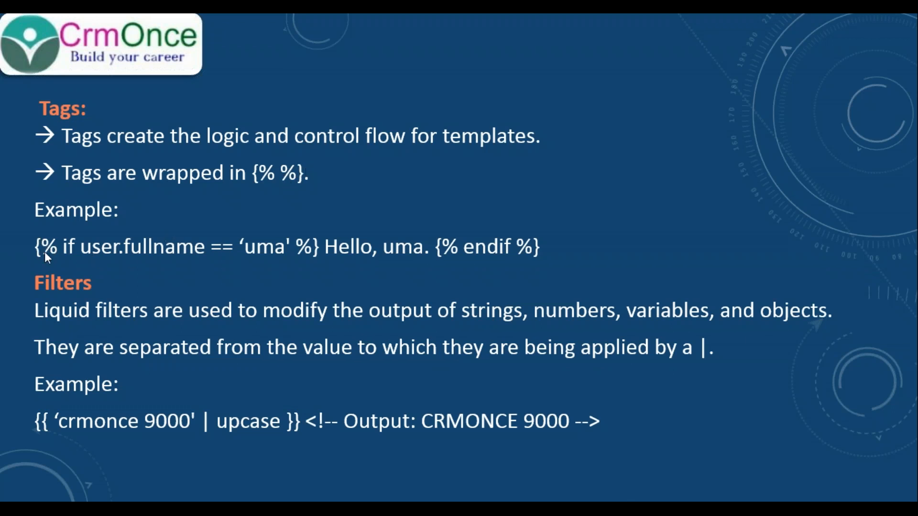
mouse_move(104, 264)
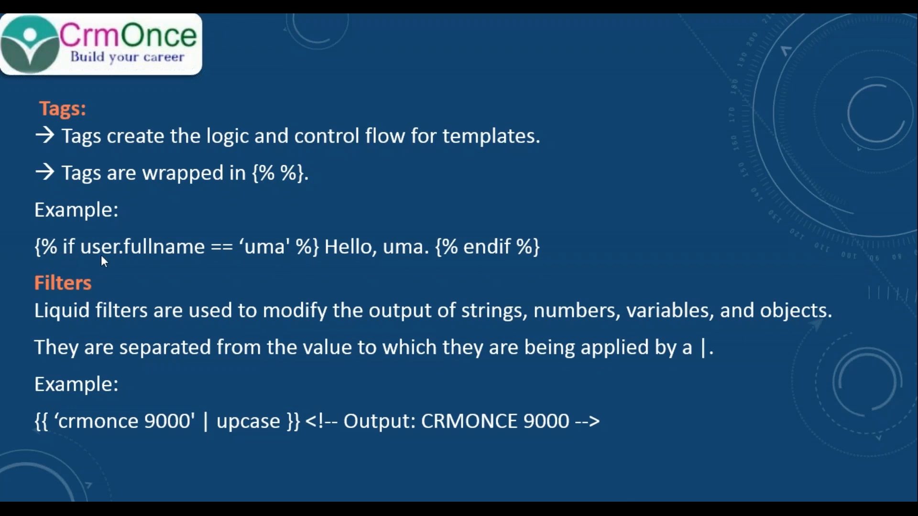
mouse_move(216, 257)
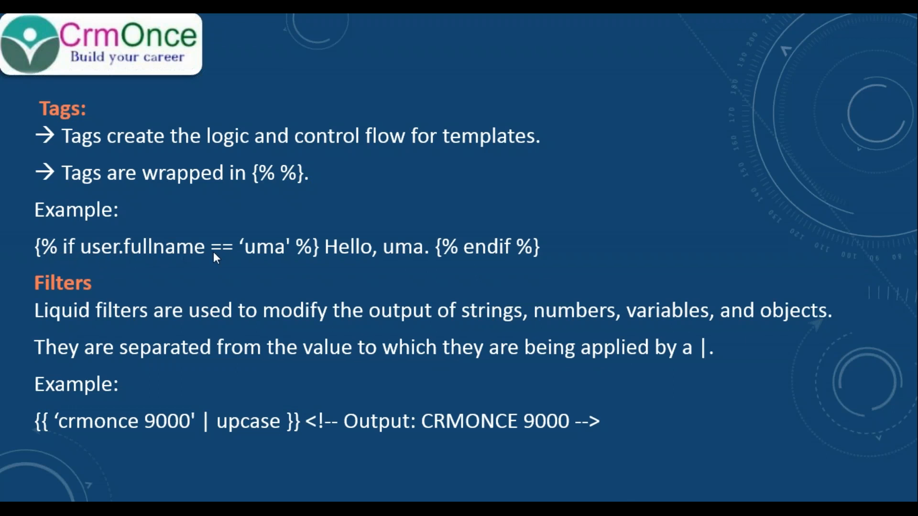
mouse_move(292, 261)
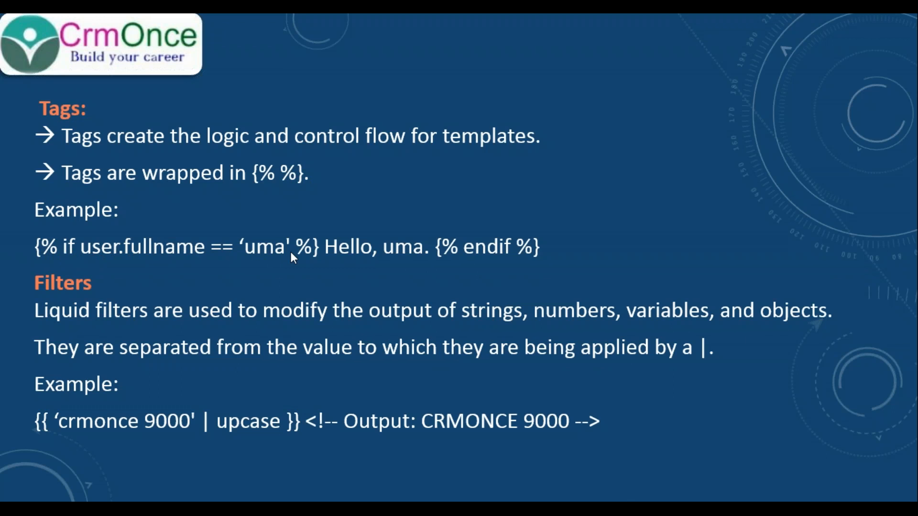
mouse_move(352, 251)
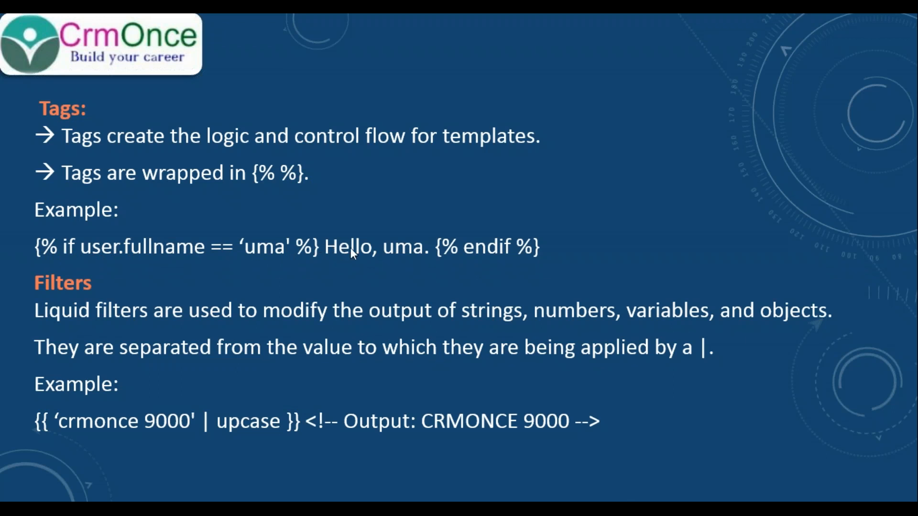
mouse_move(430, 255)
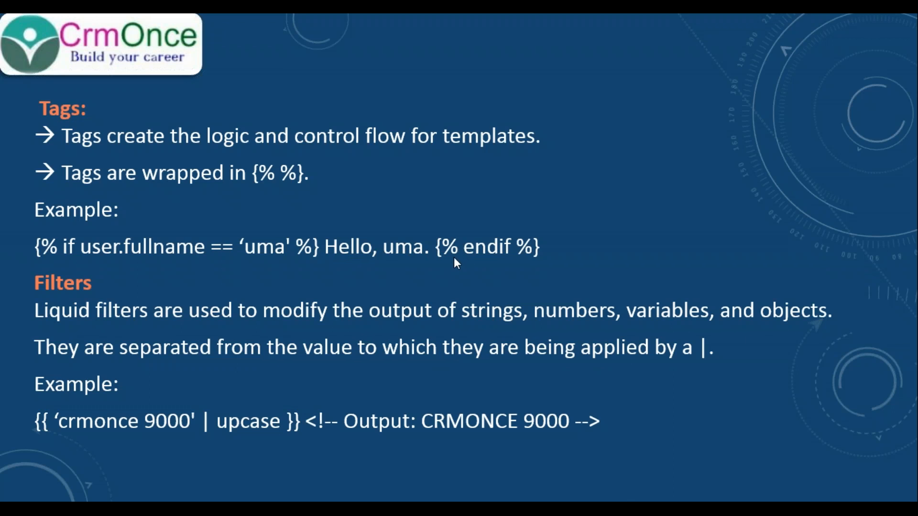
mouse_move(423, 278)
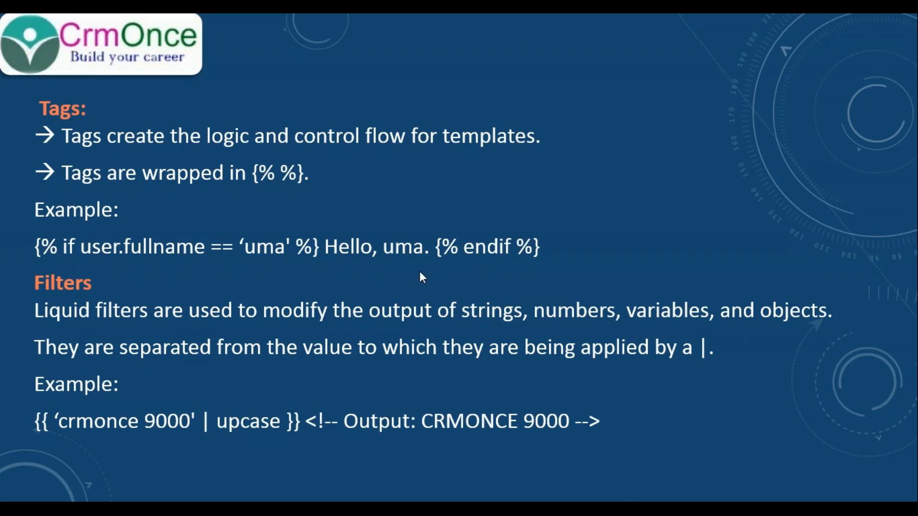
mouse_move(435, 271)
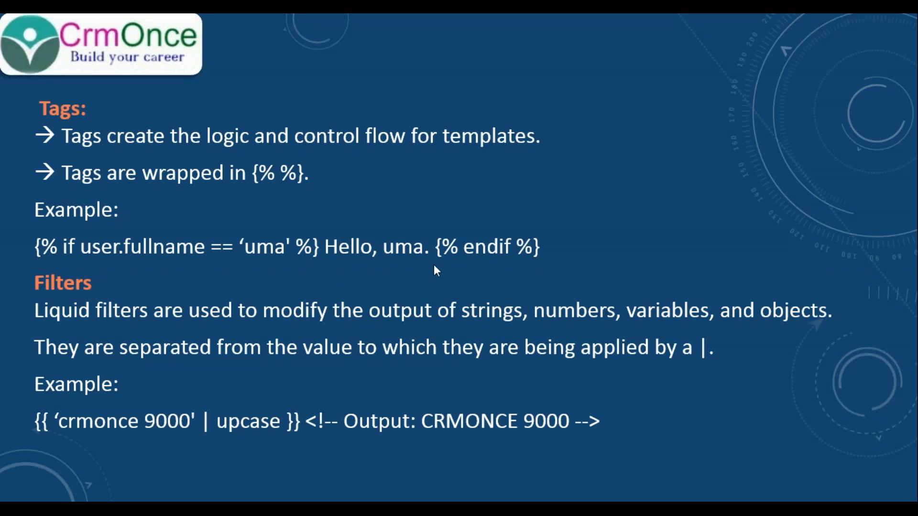
mouse_move(222, 313)
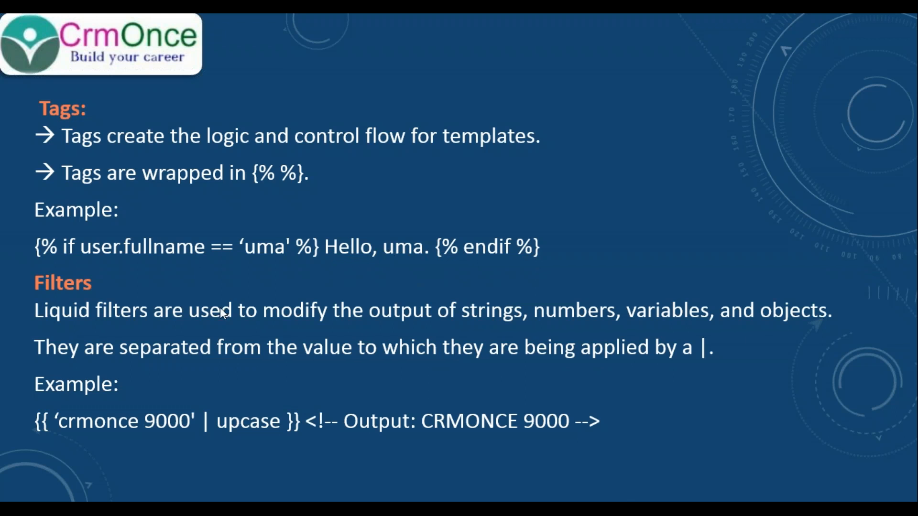
mouse_move(119, 319)
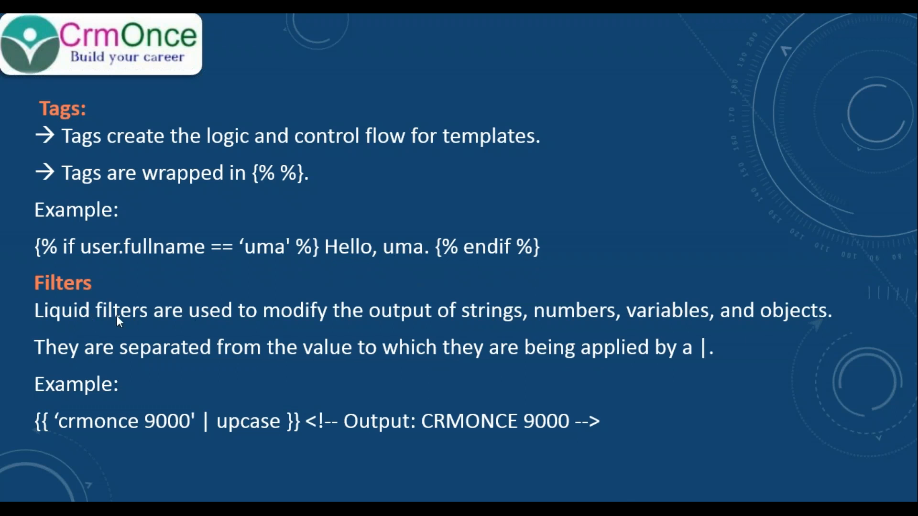
mouse_move(203, 325)
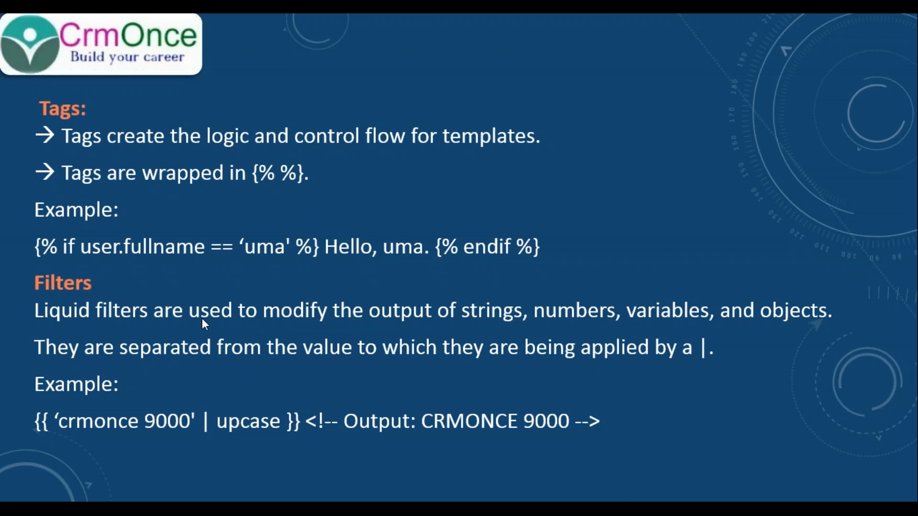
mouse_move(387, 323)
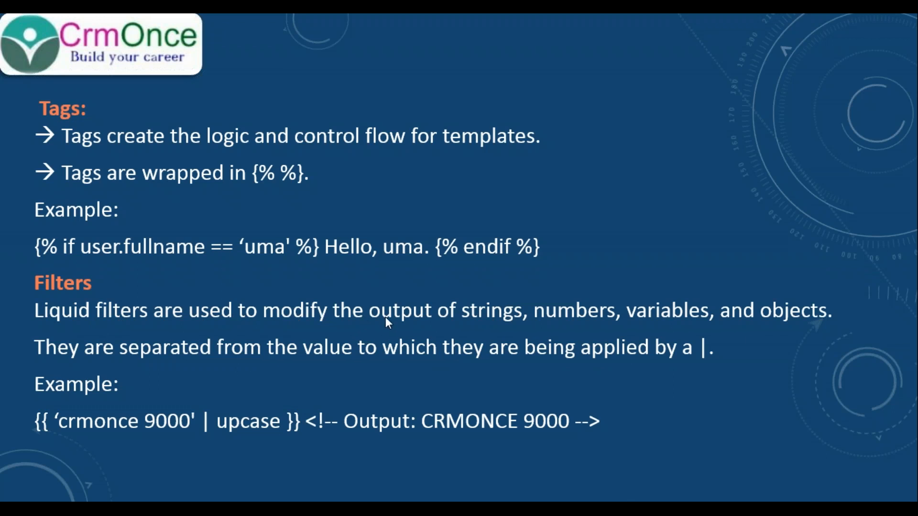
mouse_move(512, 324)
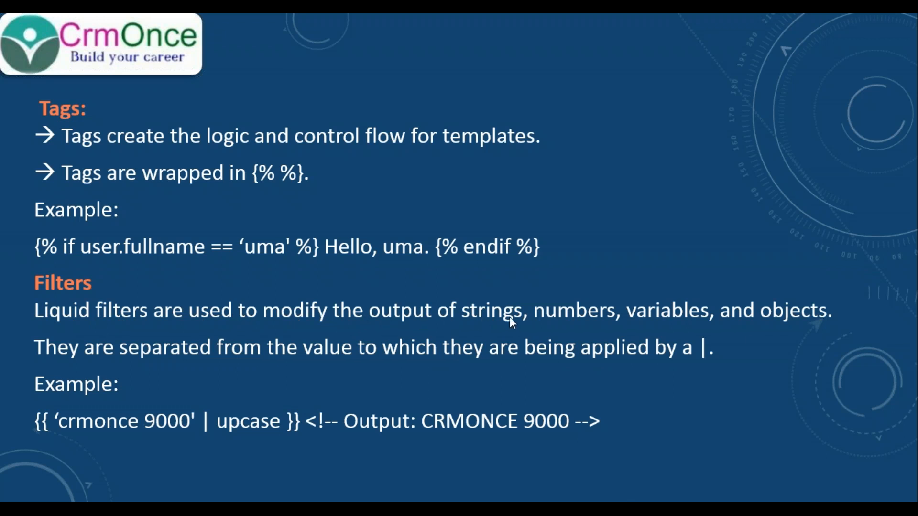
mouse_move(711, 321)
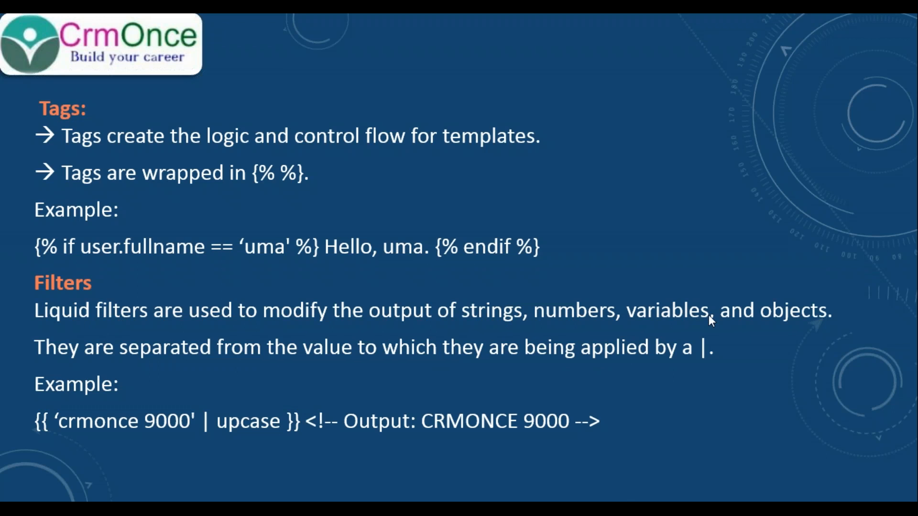
mouse_move(255, 359)
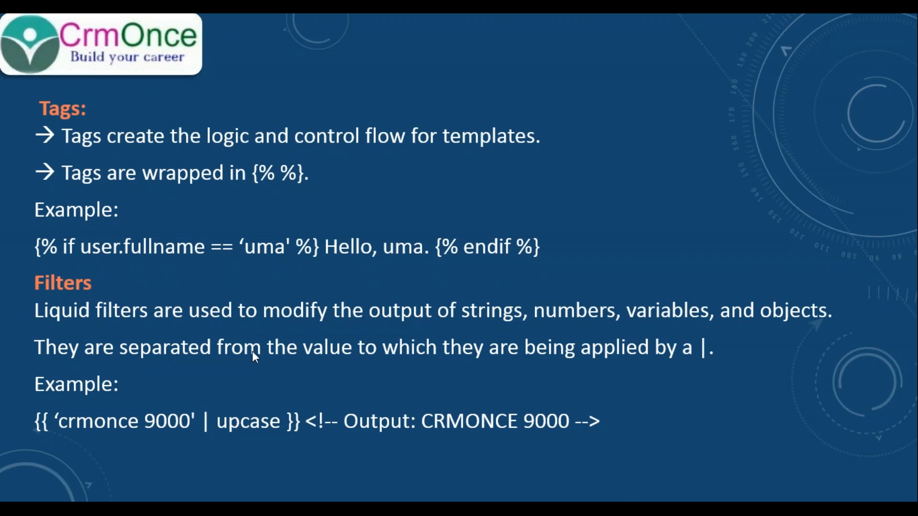
mouse_move(271, 359)
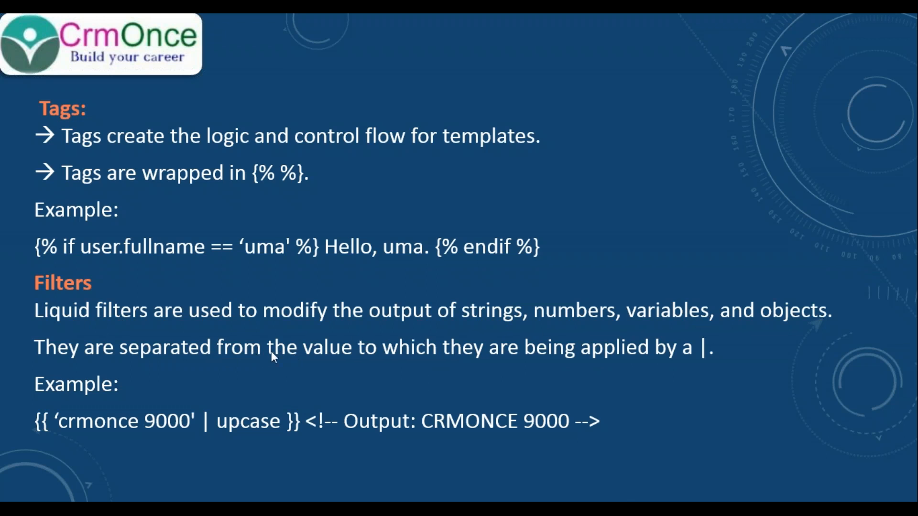
mouse_move(413, 365)
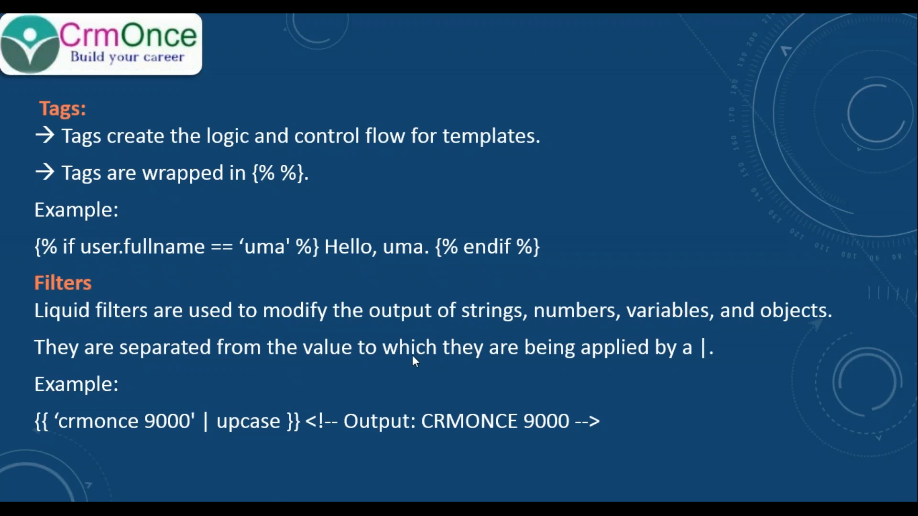
mouse_move(572, 365)
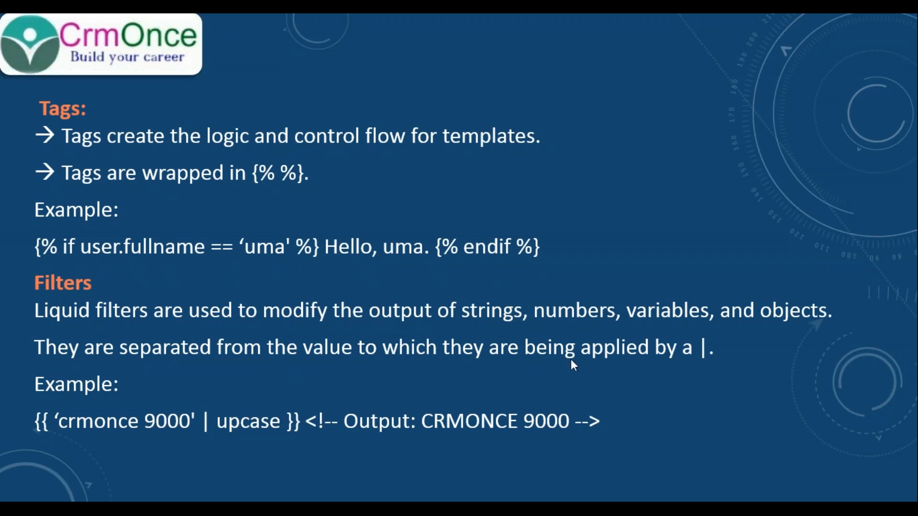
mouse_move(694, 360)
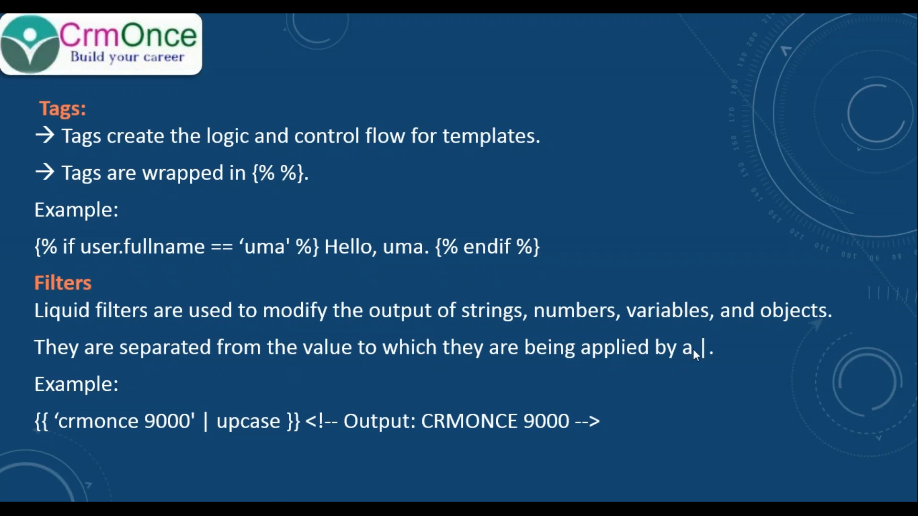
mouse_move(73, 435)
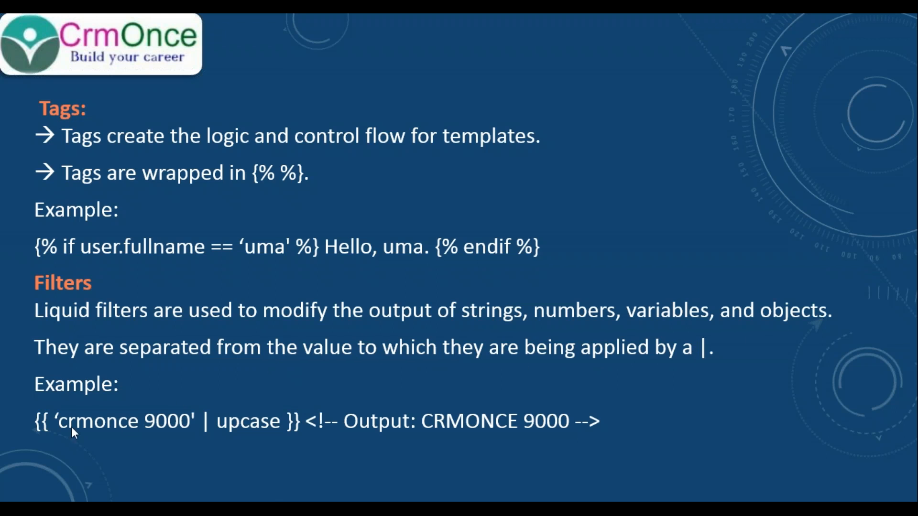
mouse_move(180, 432)
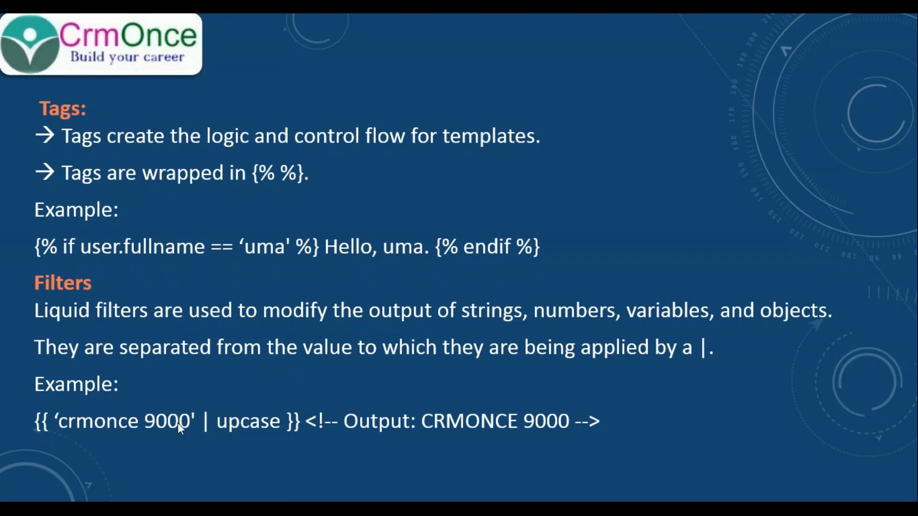
mouse_move(205, 433)
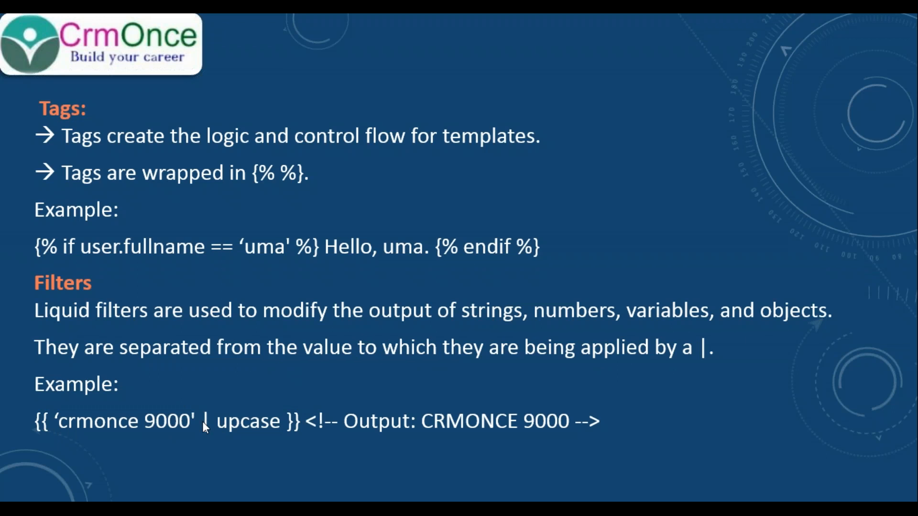
mouse_move(274, 432)
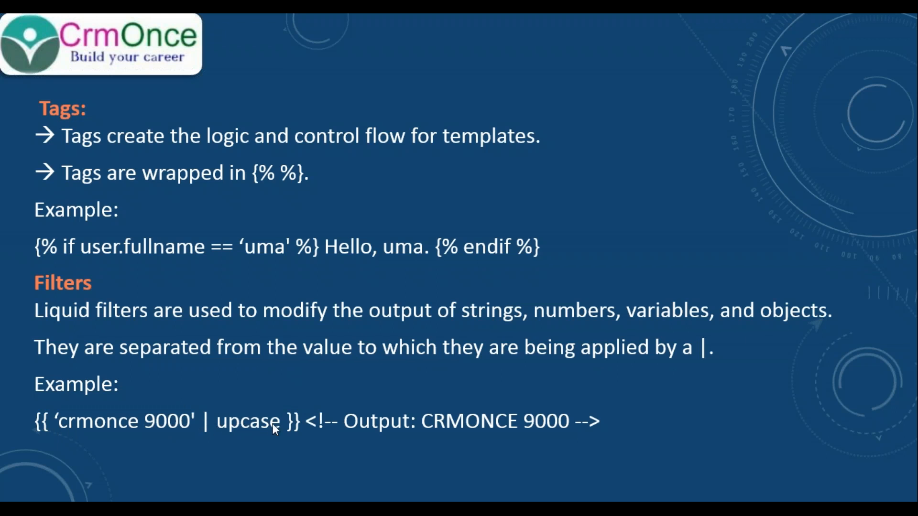
mouse_move(459, 434)
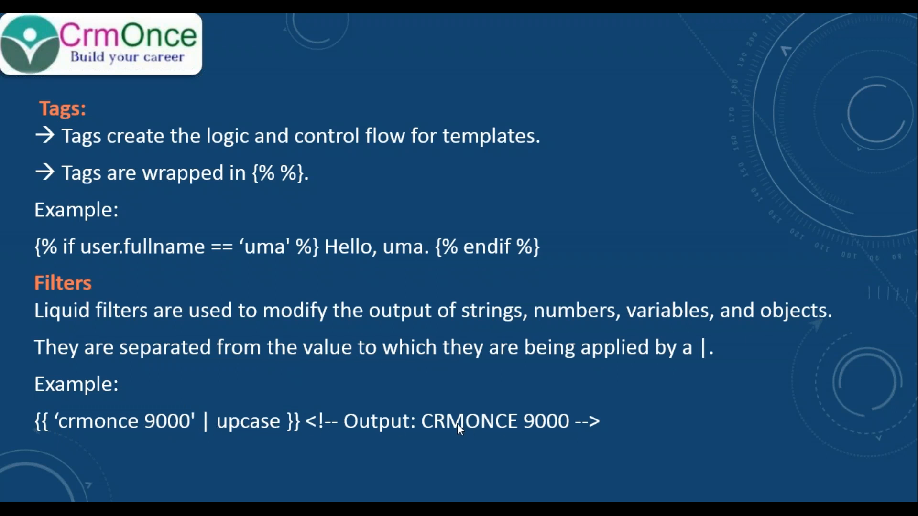
mouse_move(514, 414)
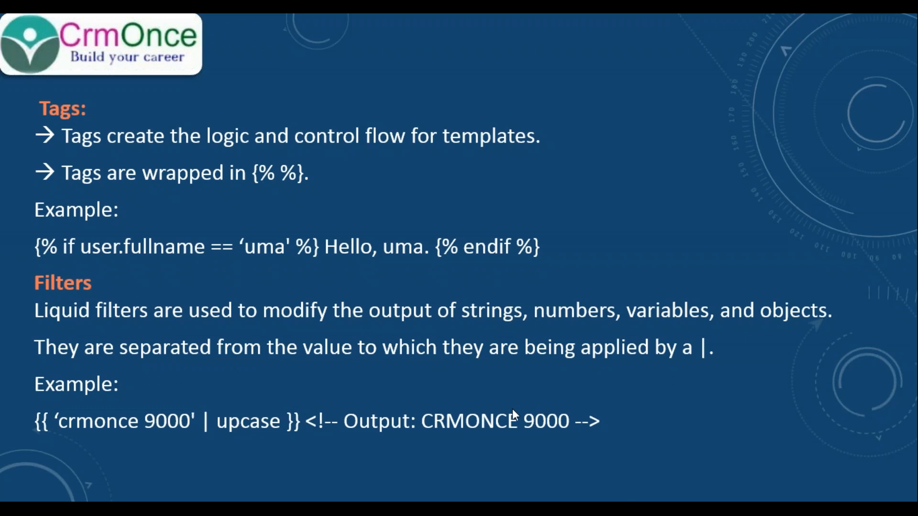
mouse_move(478, 390)
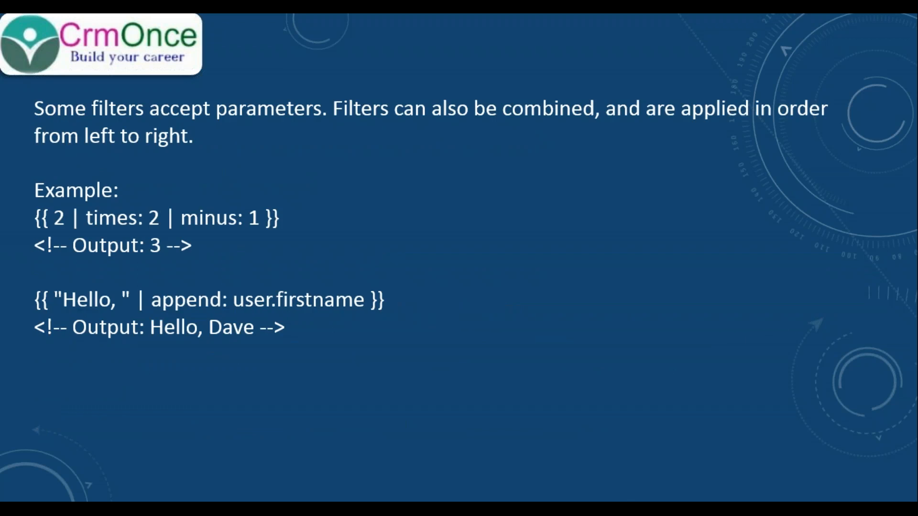
mouse_move(162, 159)
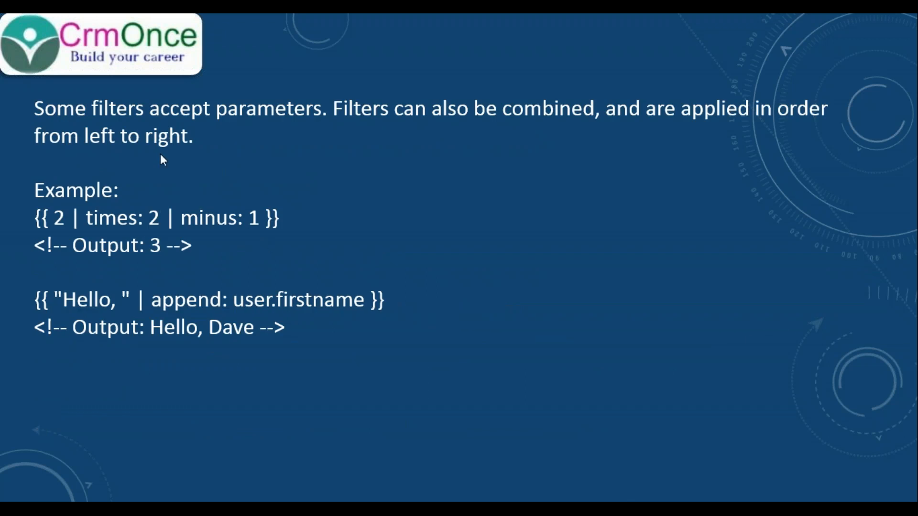
mouse_move(344, 130)
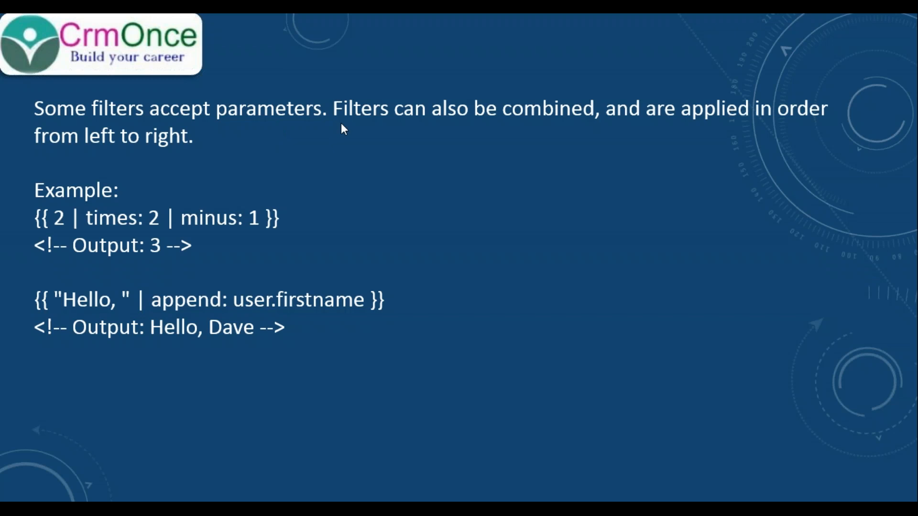
mouse_move(394, 128)
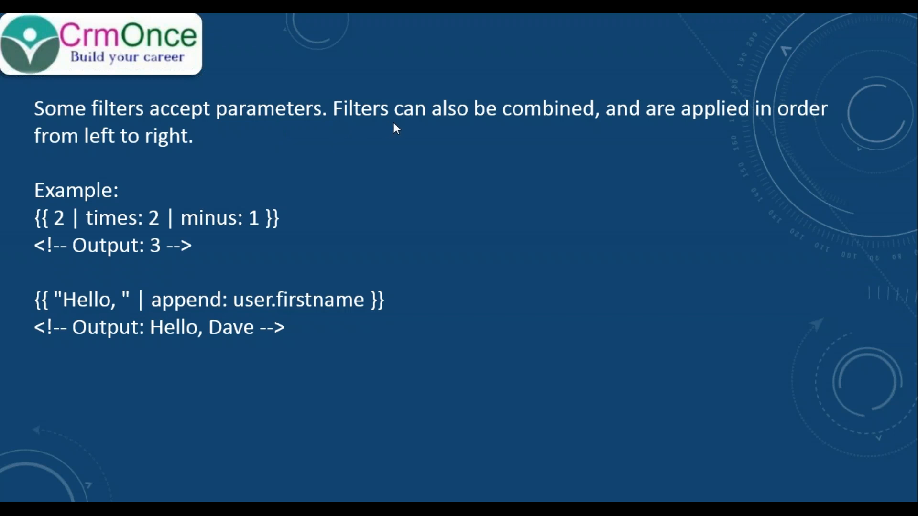
mouse_move(620, 126)
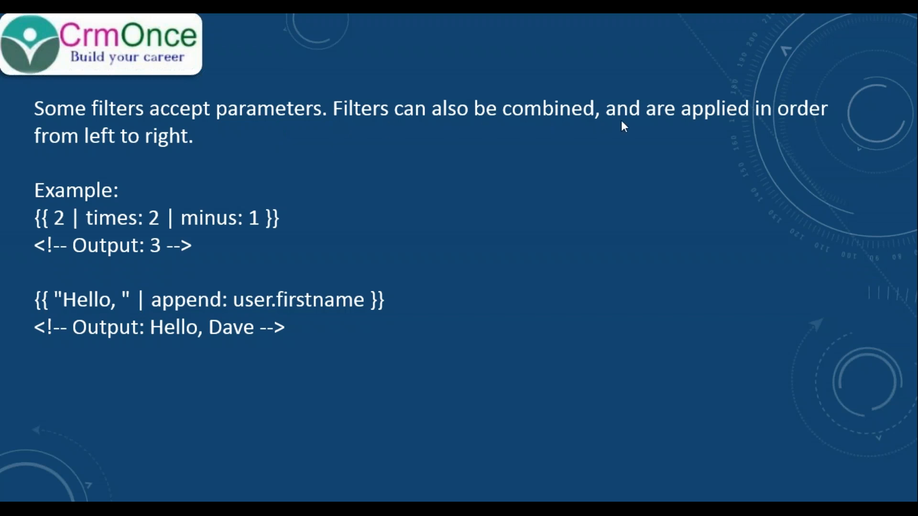
mouse_move(238, 170)
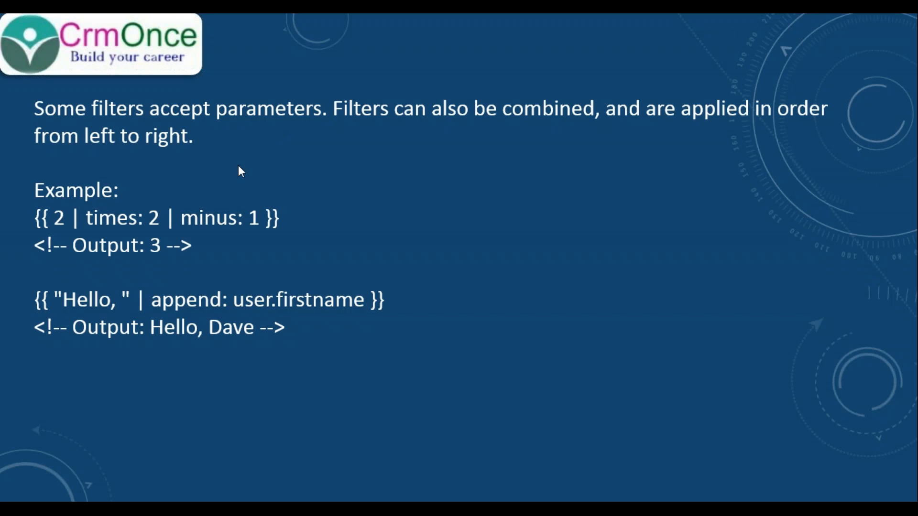
mouse_move(231, 170)
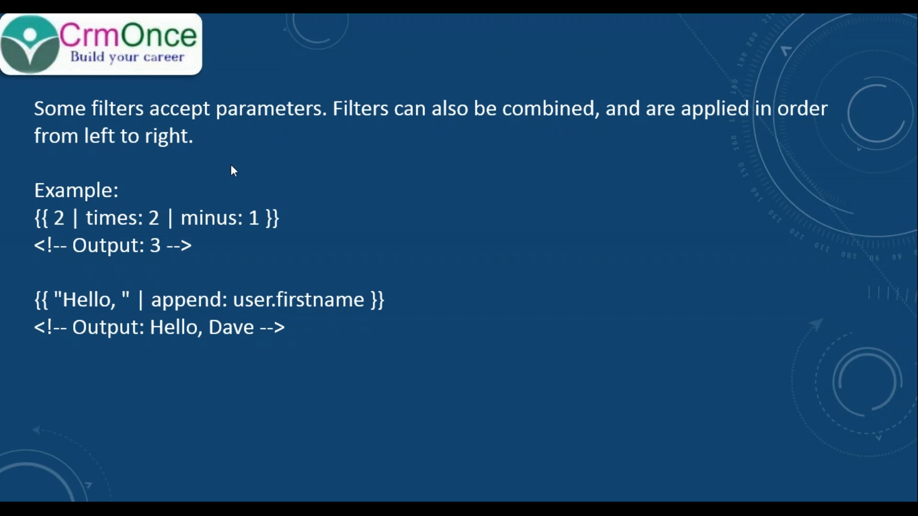
mouse_move(67, 222)
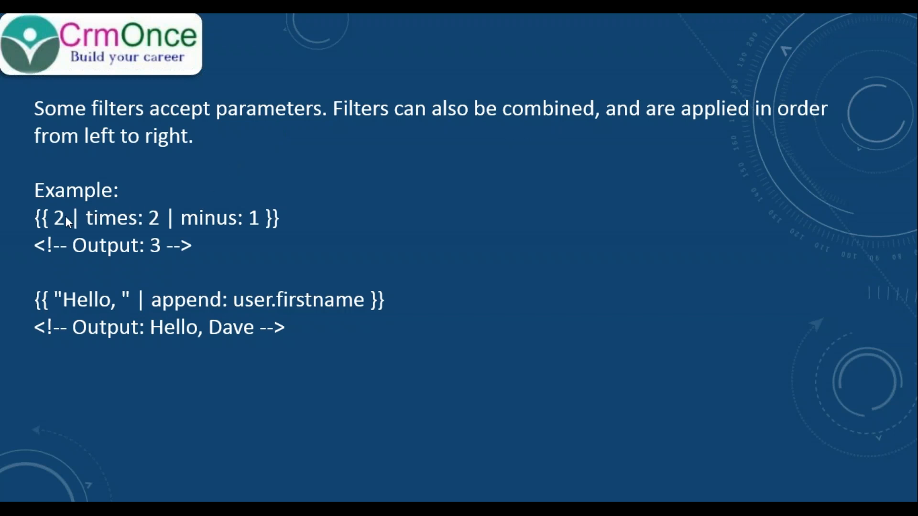
mouse_move(133, 226)
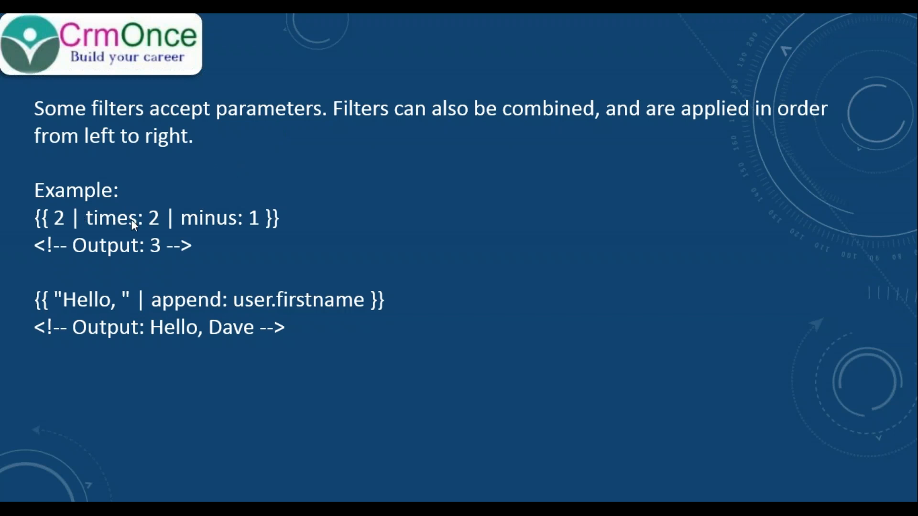
mouse_move(221, 223)
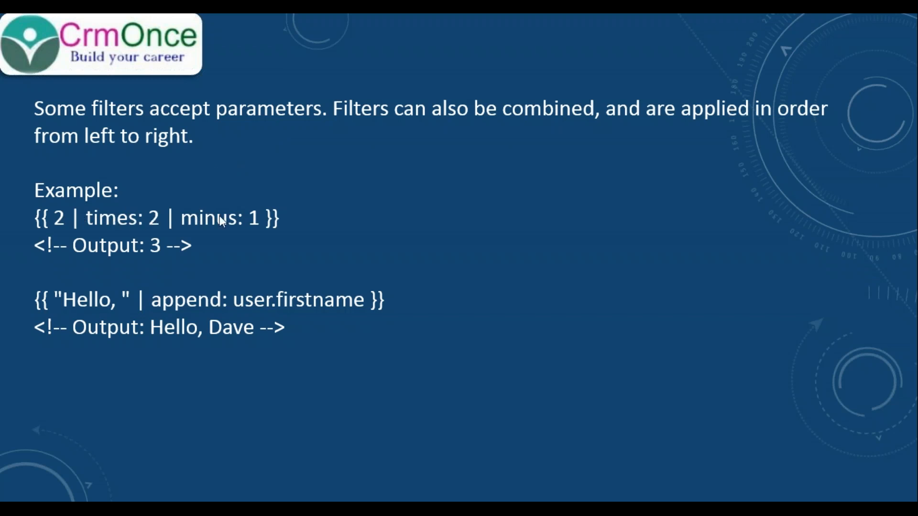
mouse_move(251, 222)
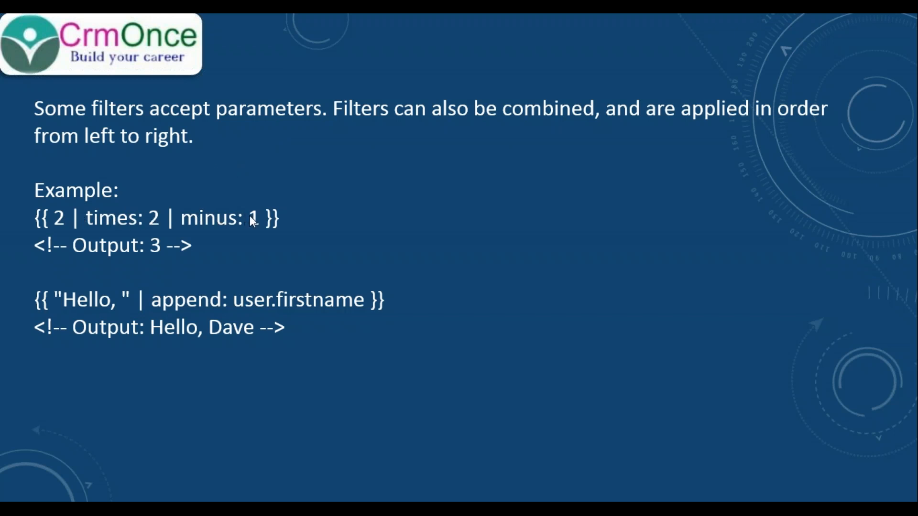
mouse_move(164, 226)
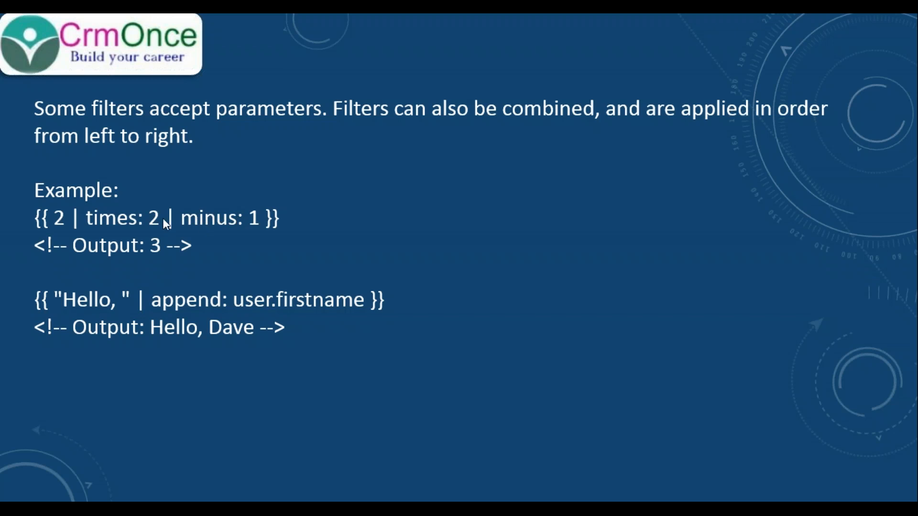
mouse_move(70, 228)
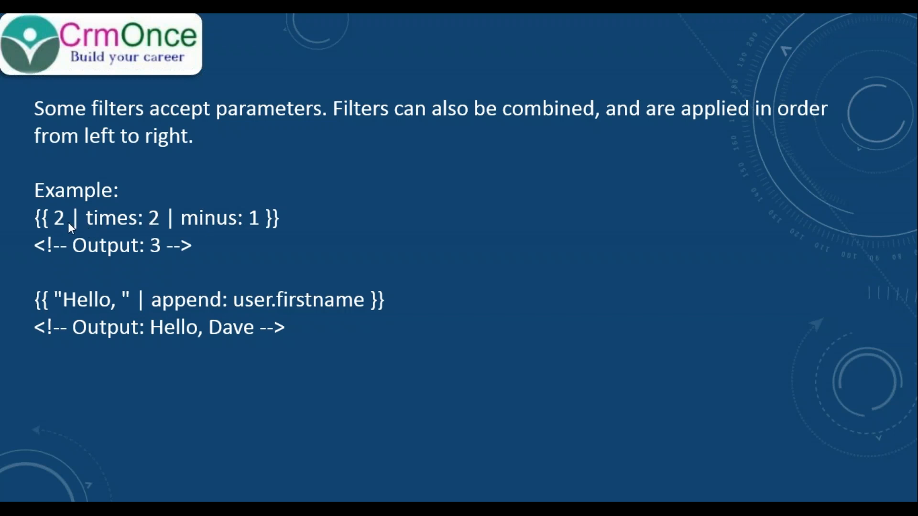
mouse_move(154, 220)
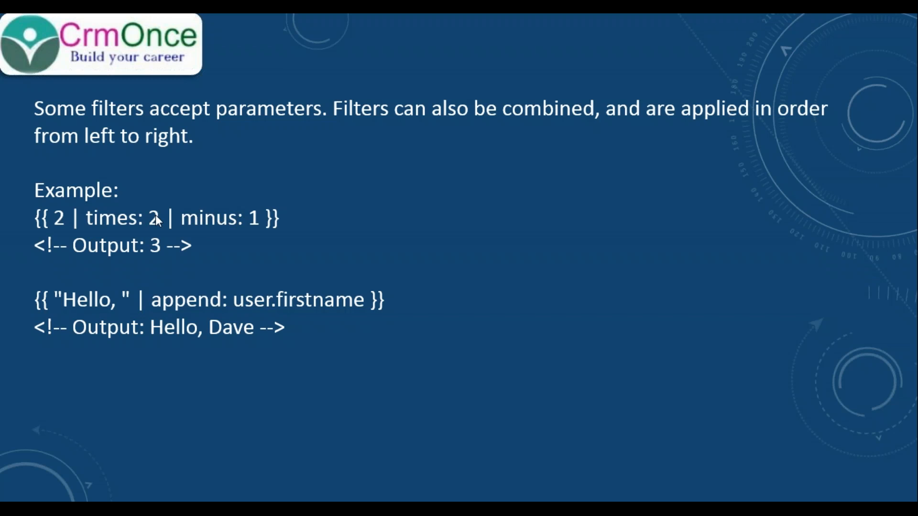
mouse_move(235, 224)
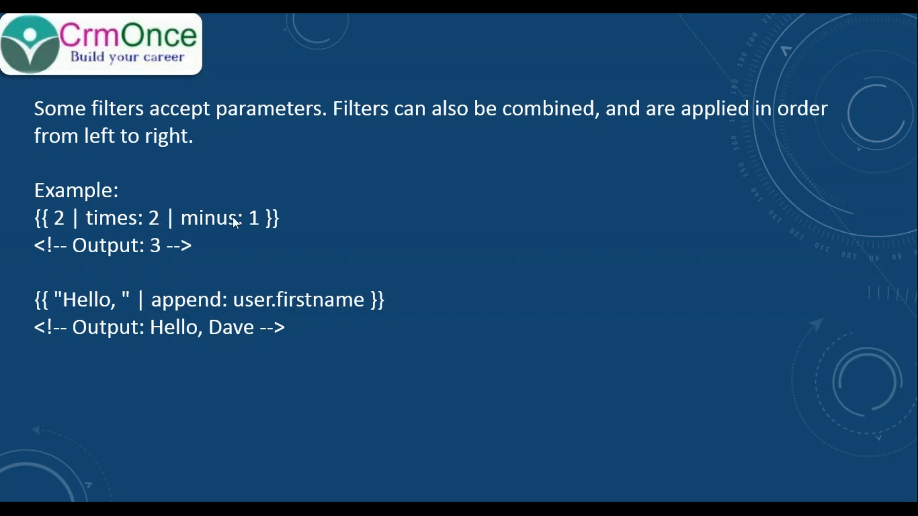
mouse_move(164, 249)
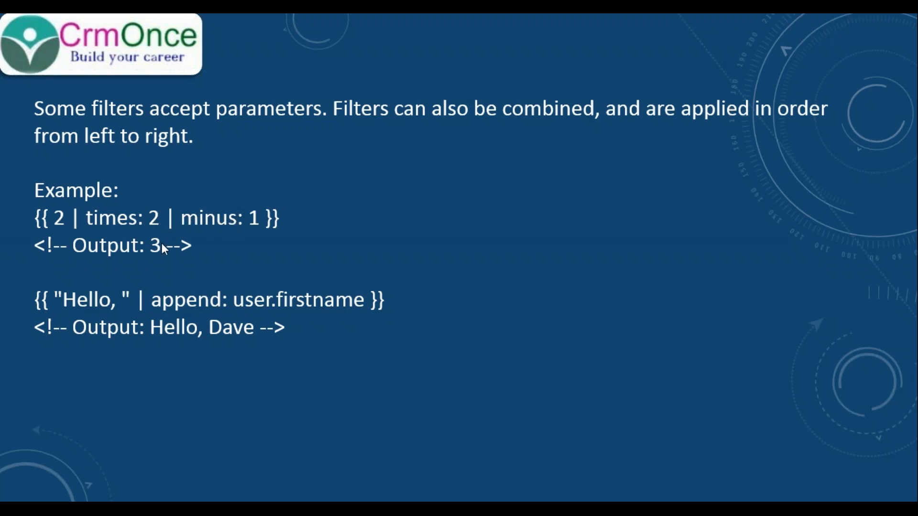
mouse_move(201, 308)
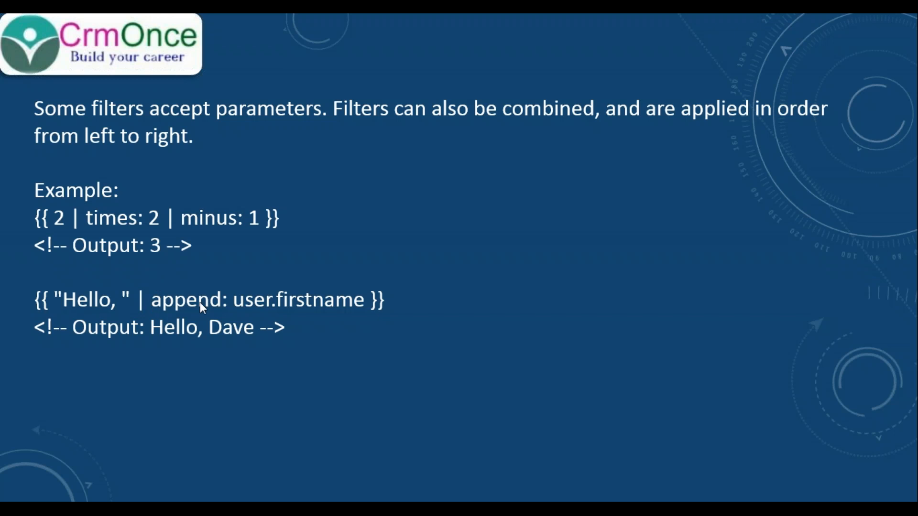
mouse_move(93, 301)
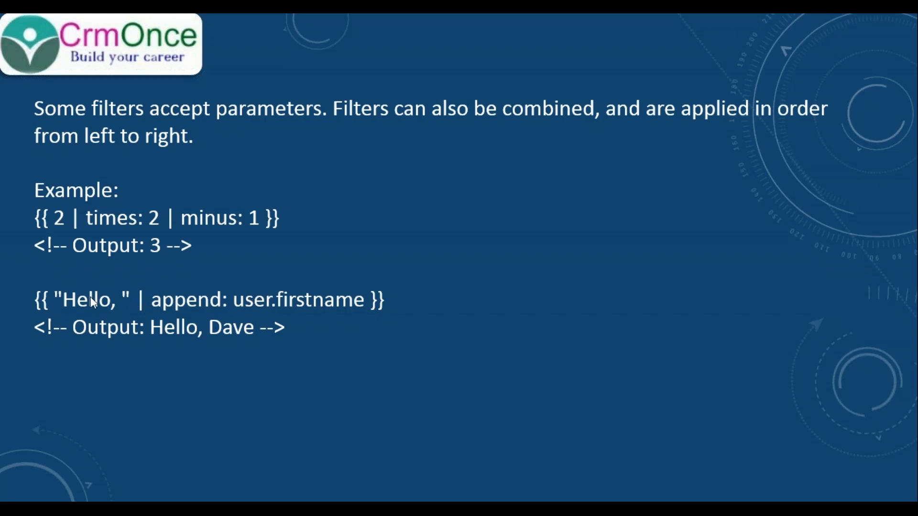
mouse_move(189, 336)
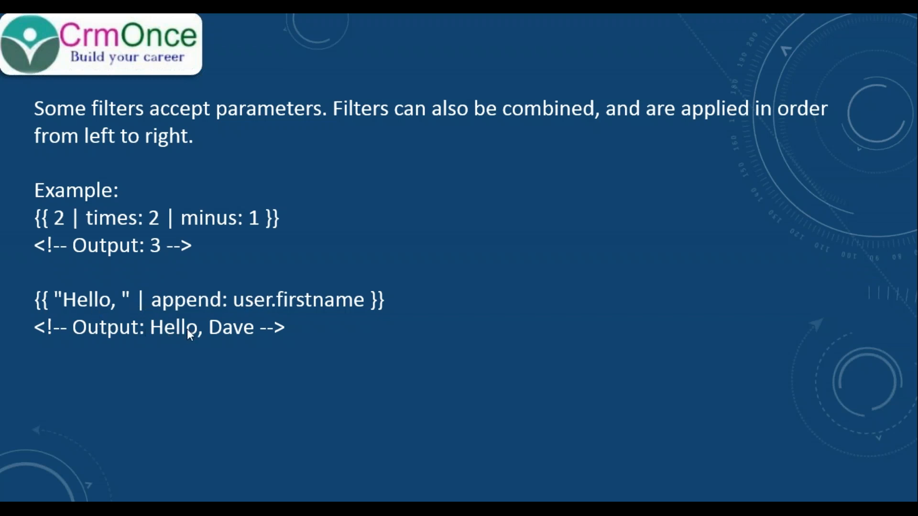
mouse_move(291, 332)
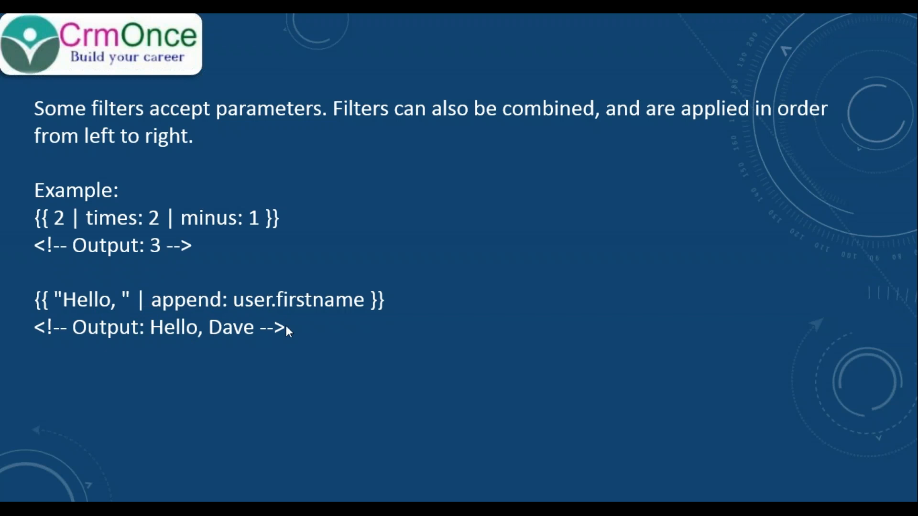
mouse_move(297, 281)
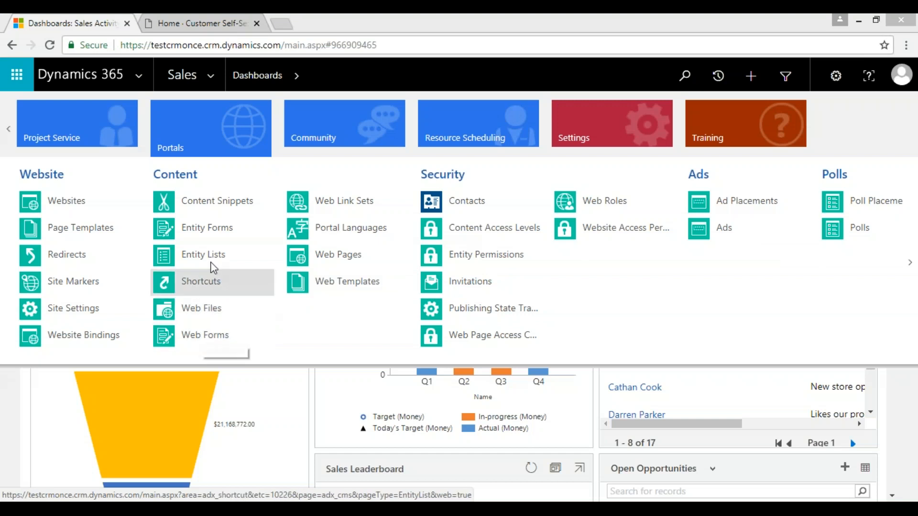
mouse_move(339, 289)
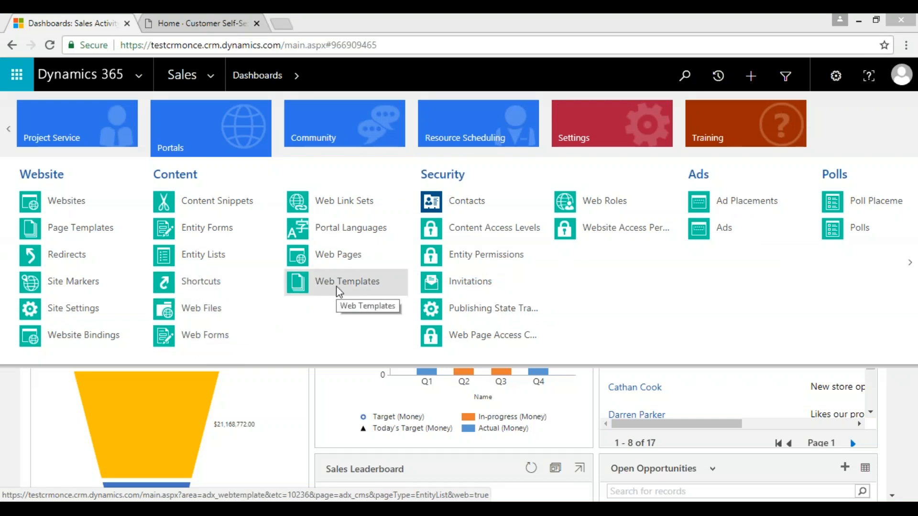
Show the portal's Active Web Templates list under Portals content.
left_click(347, 282)
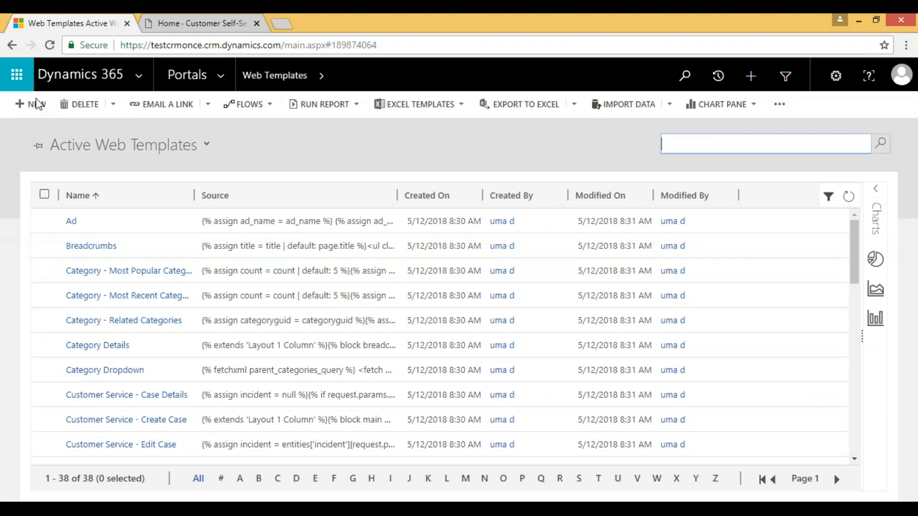
Create a new web template named 'test web template' and search 'customer' in its Website lookup.
left_click(26, 104)
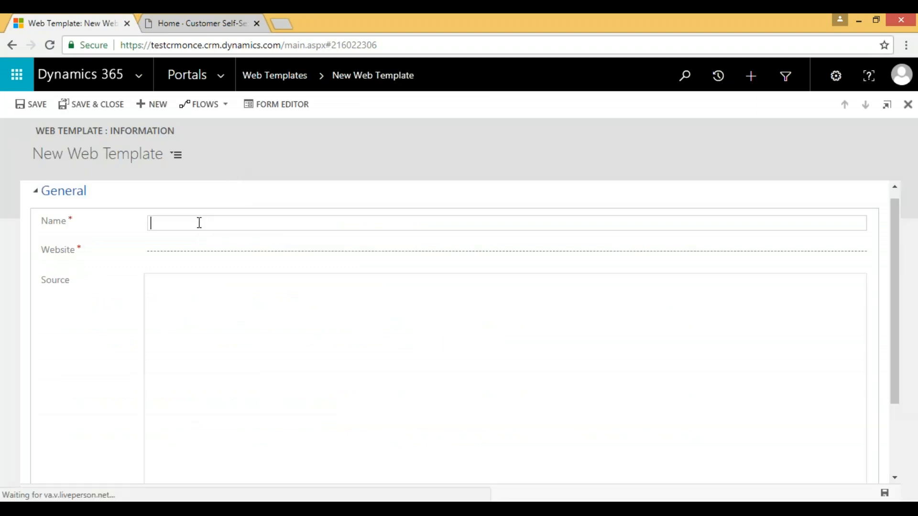
type("test web")
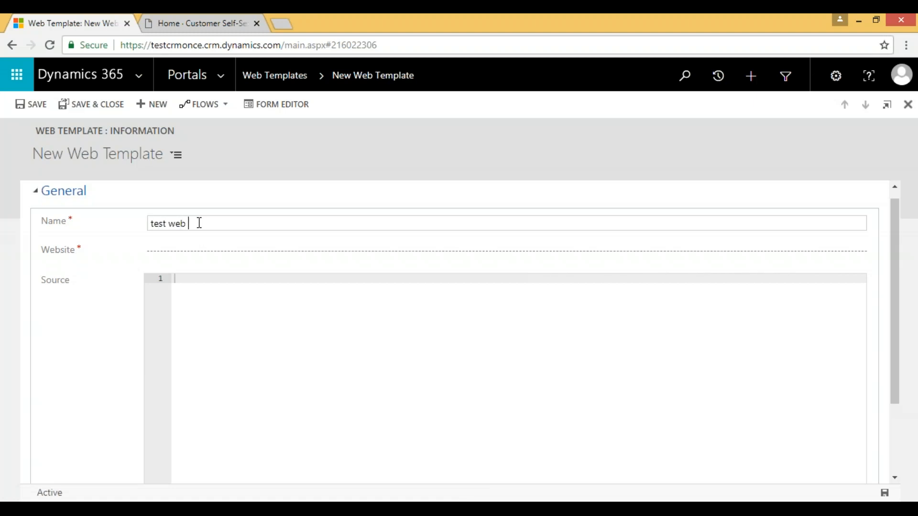
type("tem")
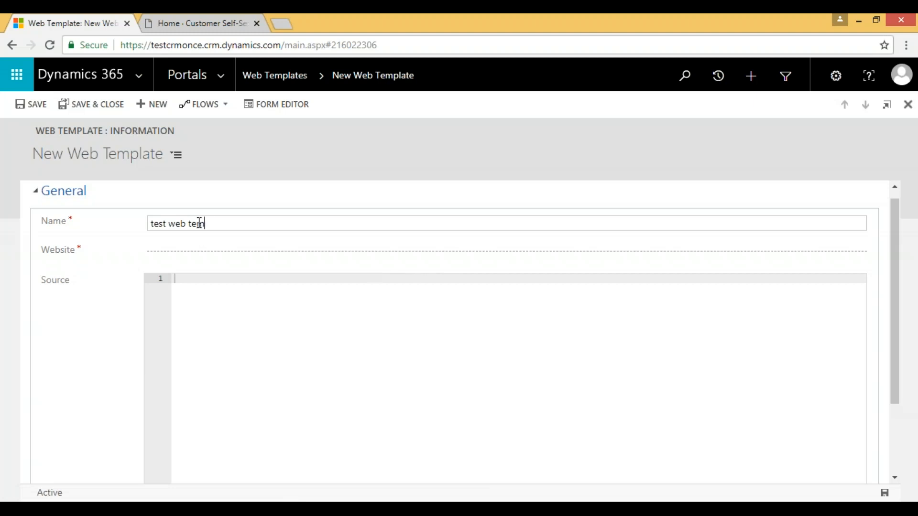
type("plate")
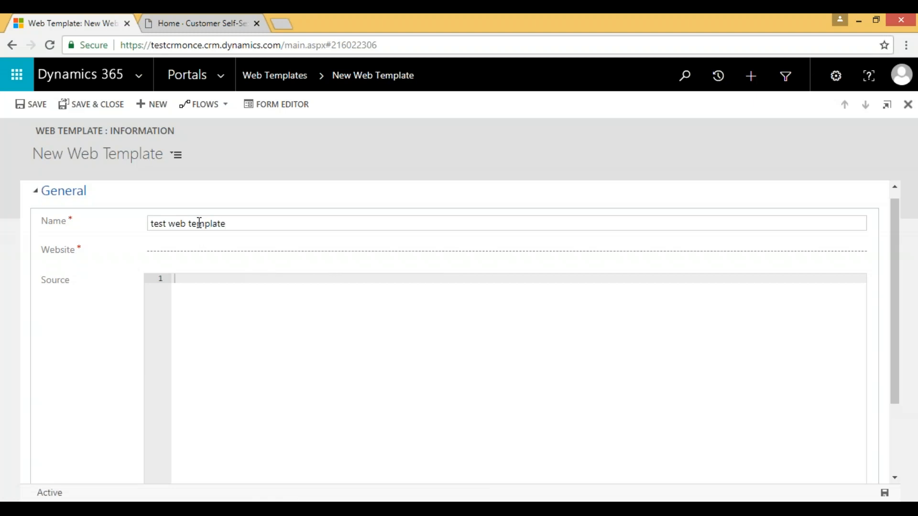
type("customer")
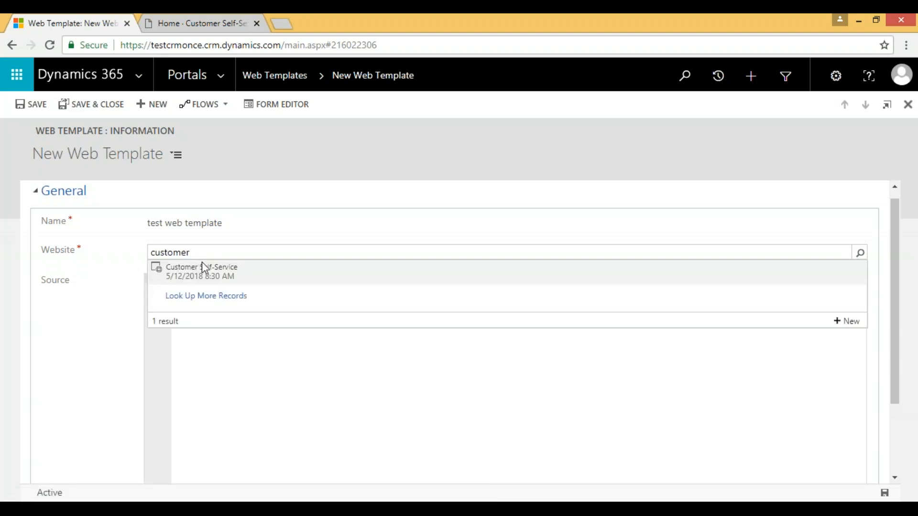
Link the template to Customer Self-Service, set its source to {{page.title}}, and save it.
left_click(201, 267)
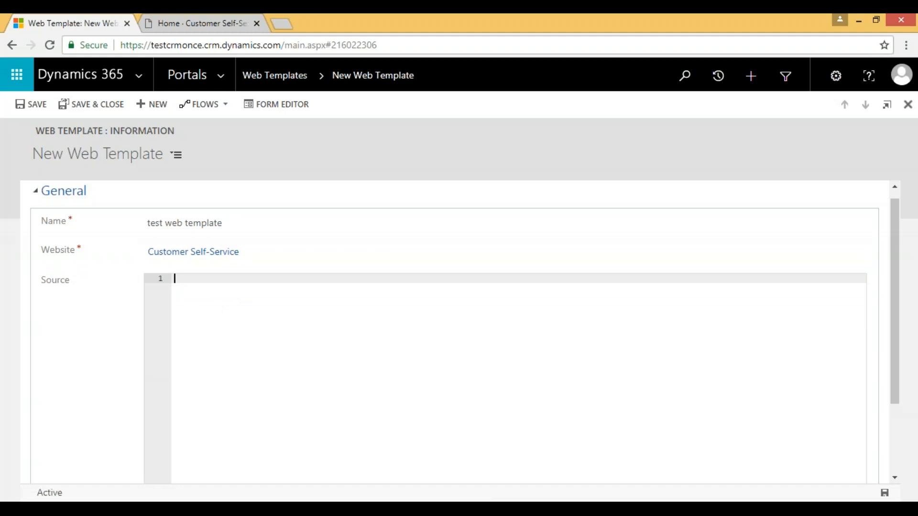
type("{{")
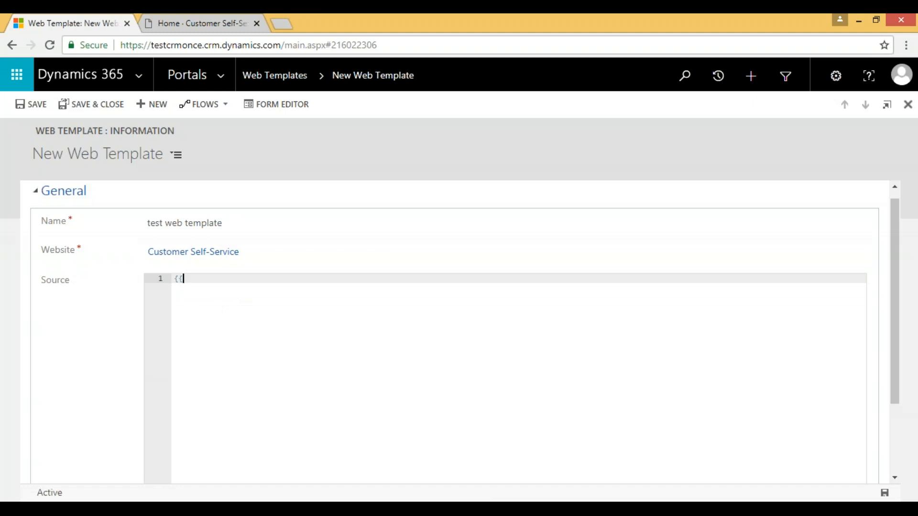
type("P")
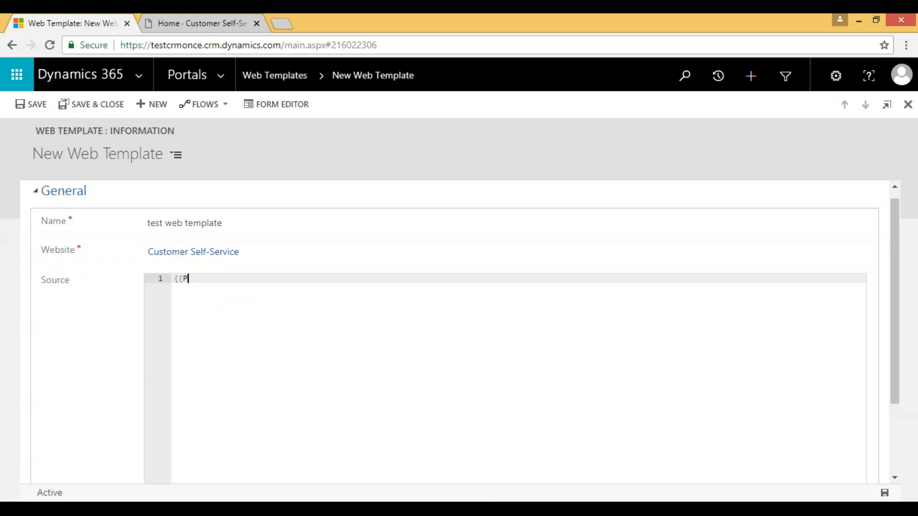
type("age")
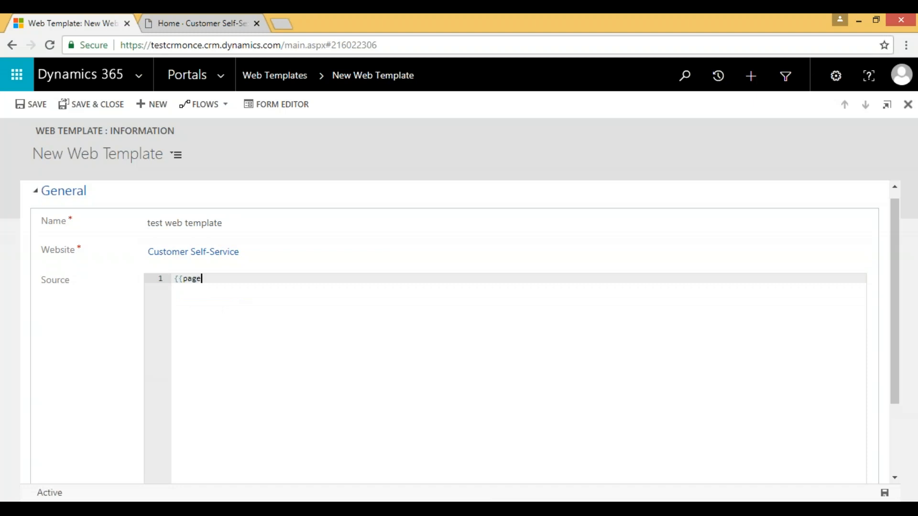
type(".t")
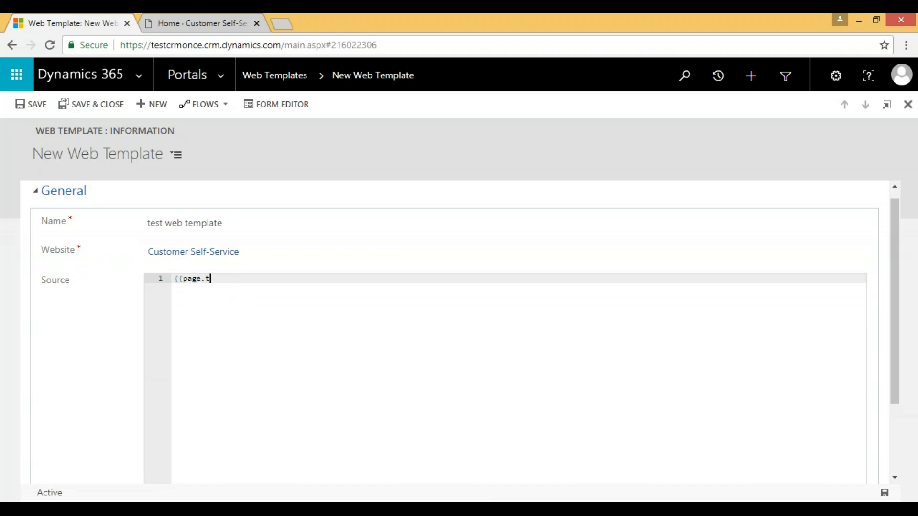
type("it")
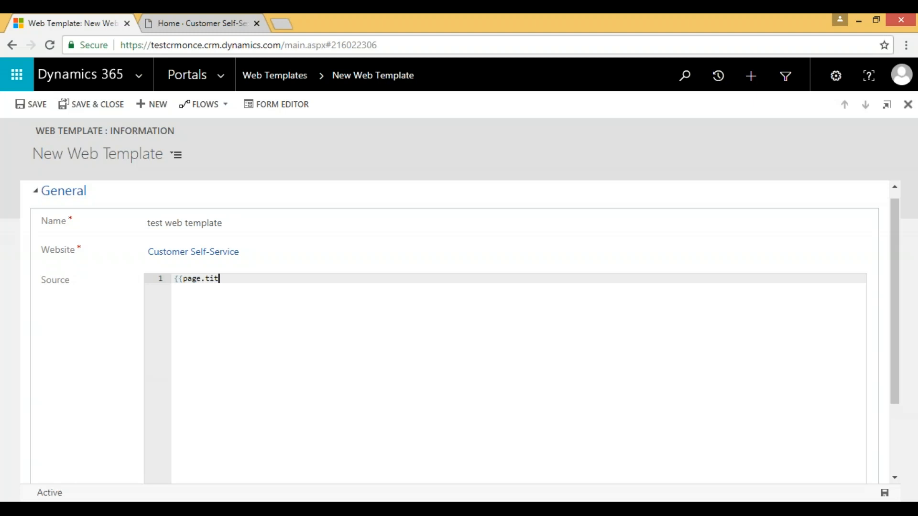
type("le")
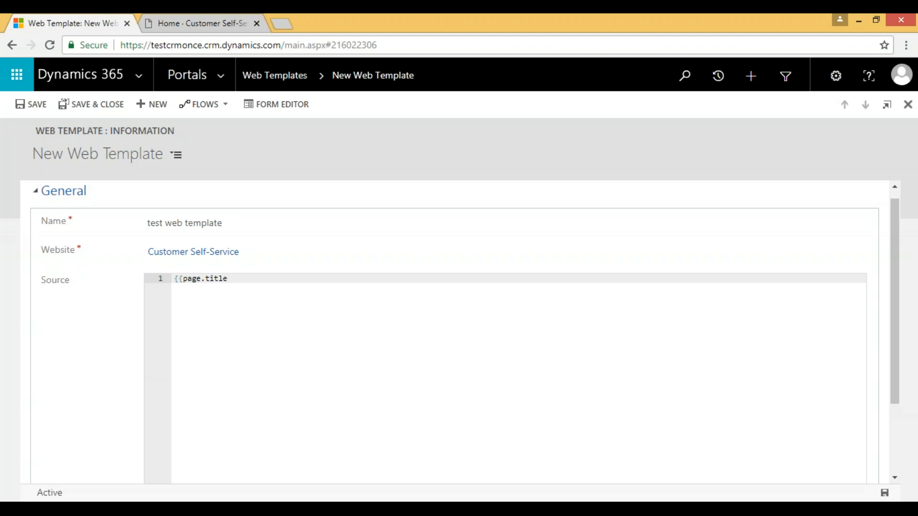
type("}}")
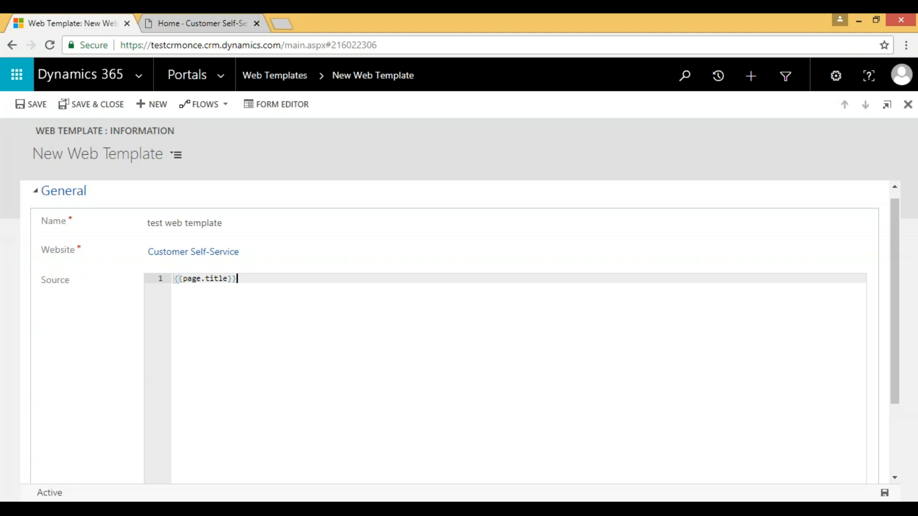
mouse_move(226, 322)
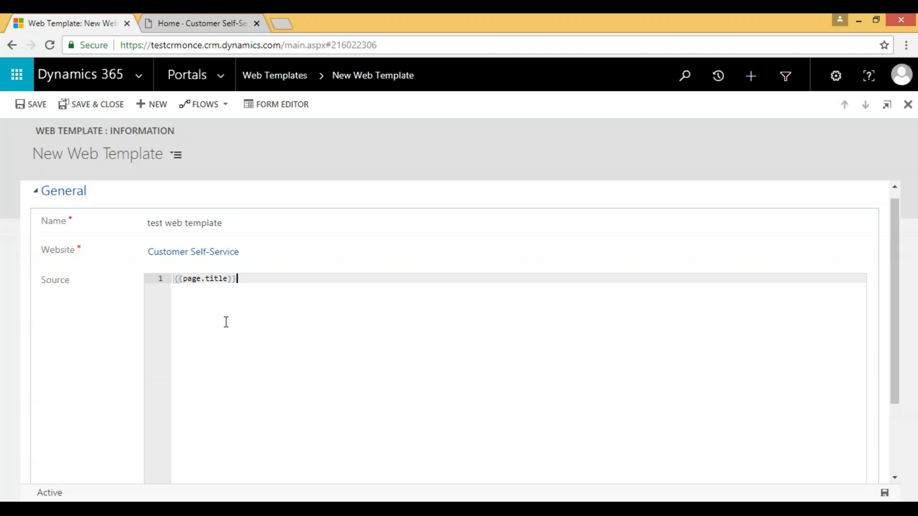
mouse_move(823, 482)
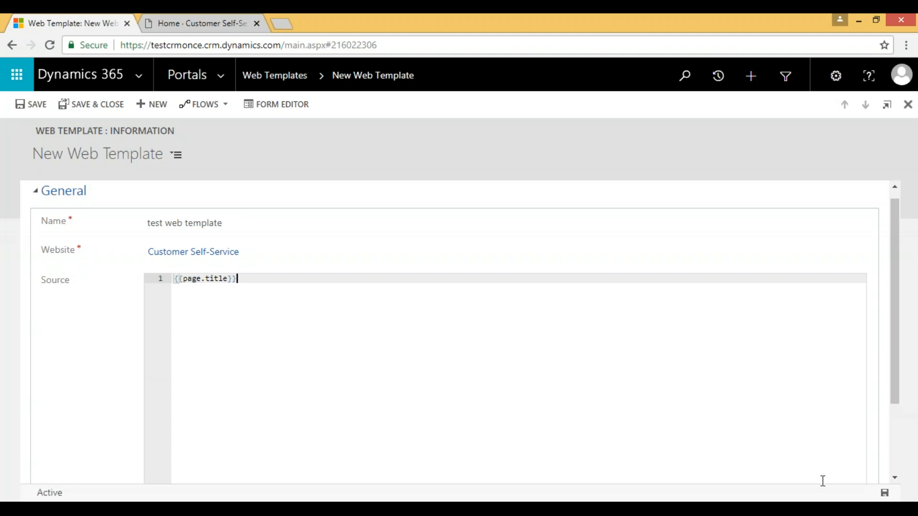
left_click(29, 105)
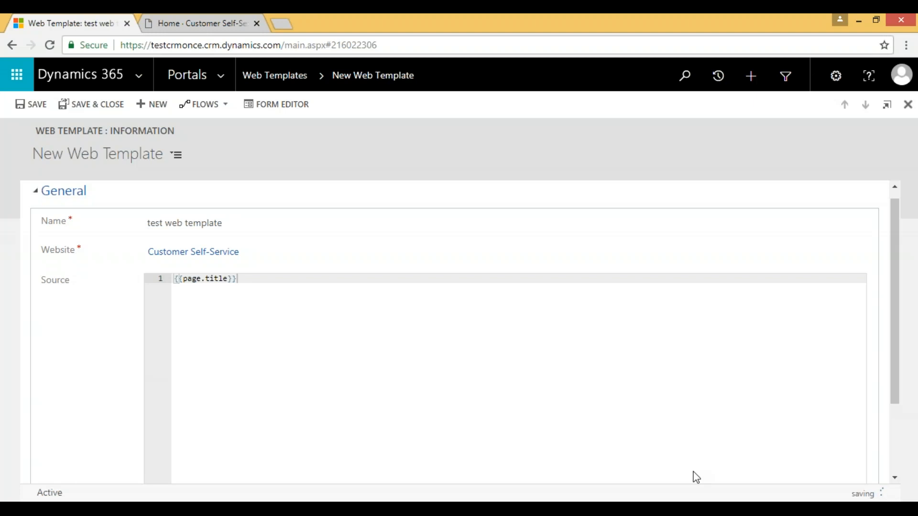
Confirm the web template is saved and show the Portals site map of content areas.
left_click(30, 104)
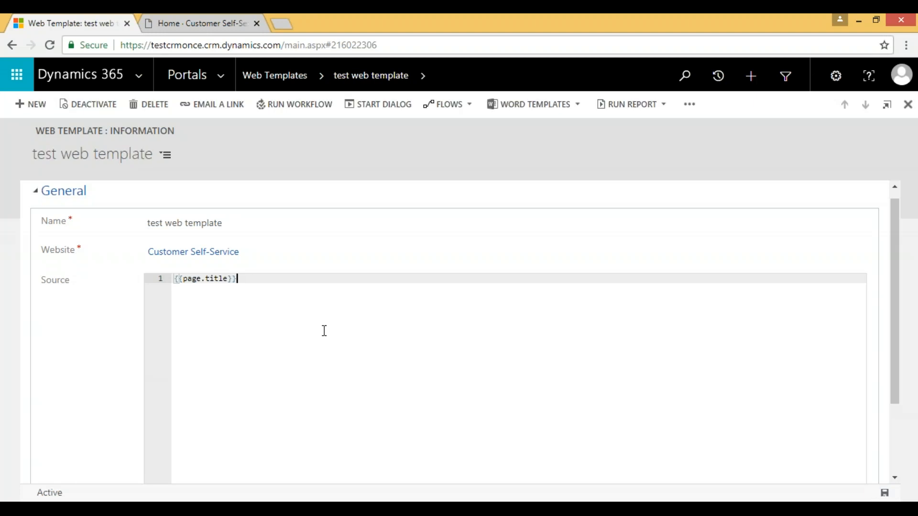
mouse_move(253, 85)
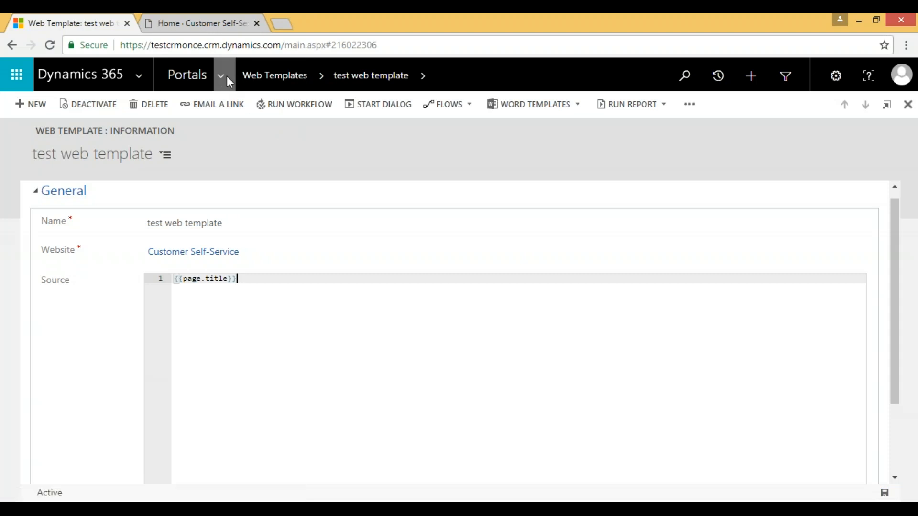
left_click(220, 75)
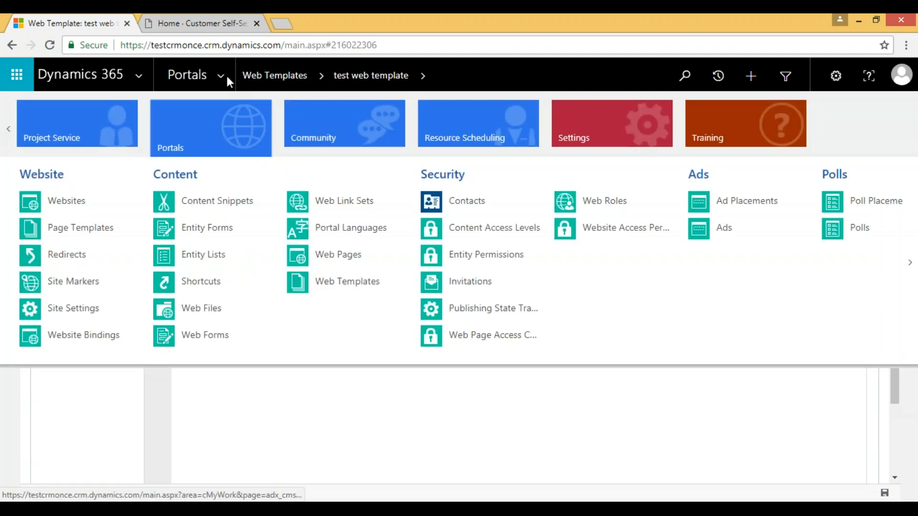
mouse_move(169, 310)
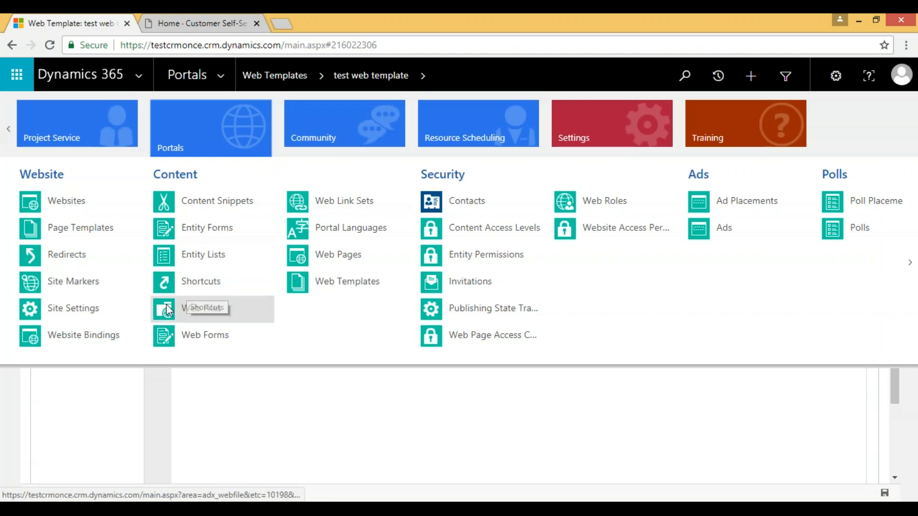
mouse_move(247, 311)
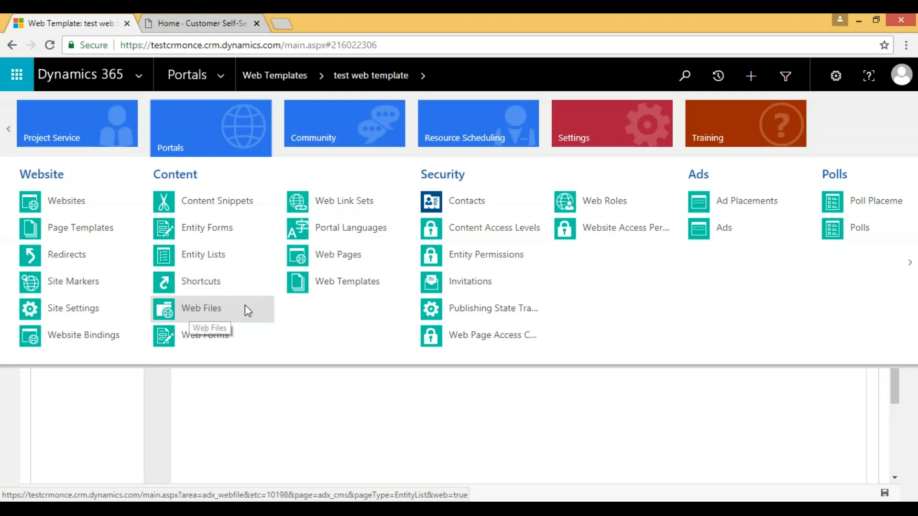
mouse_move(335, 265)
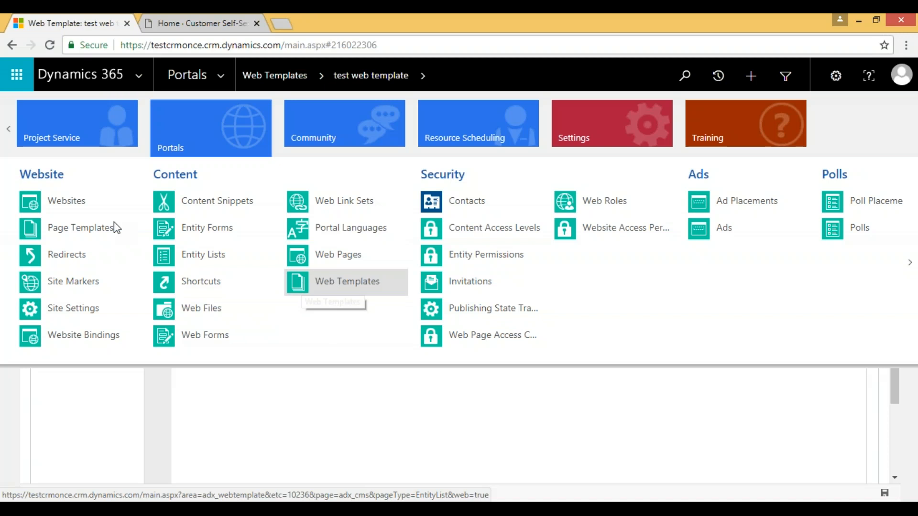
Create a new page template named 'test page template' for the Customer Self-Service website.
left_click(80, 228)
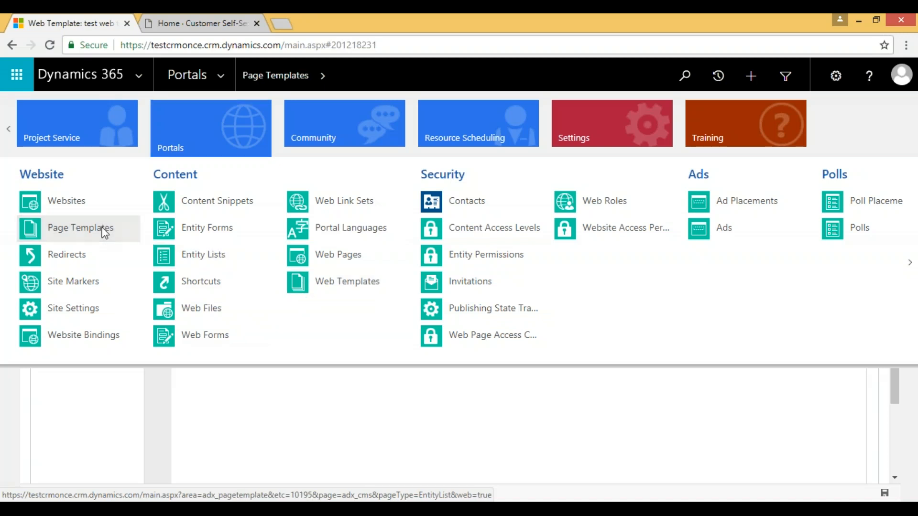
left_click(80, 228)
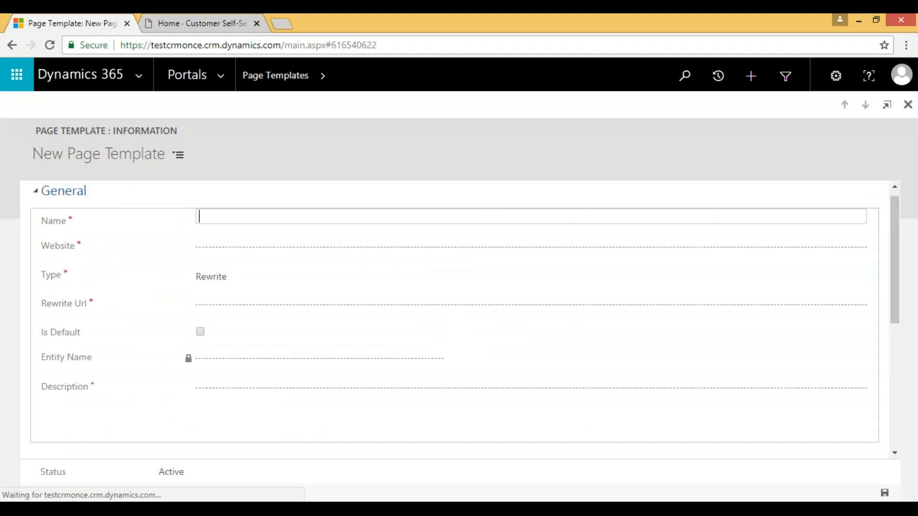
type("test page")
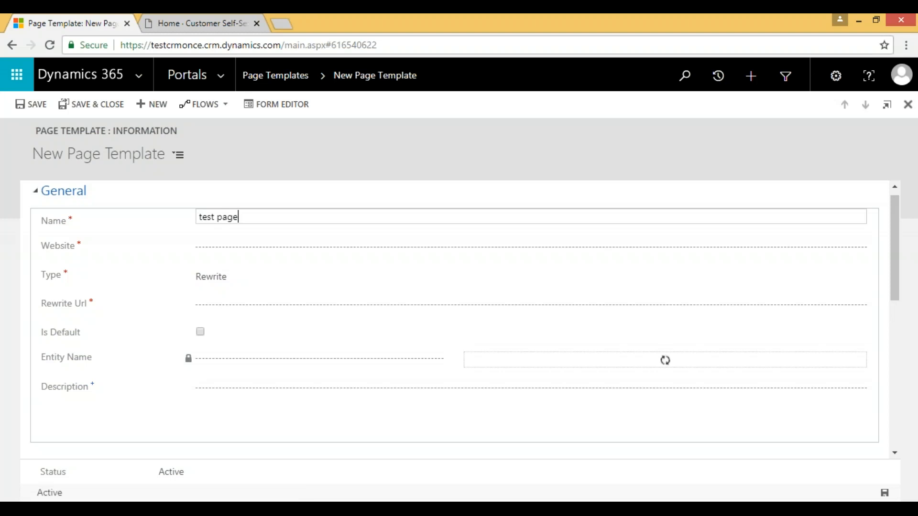
type("template")
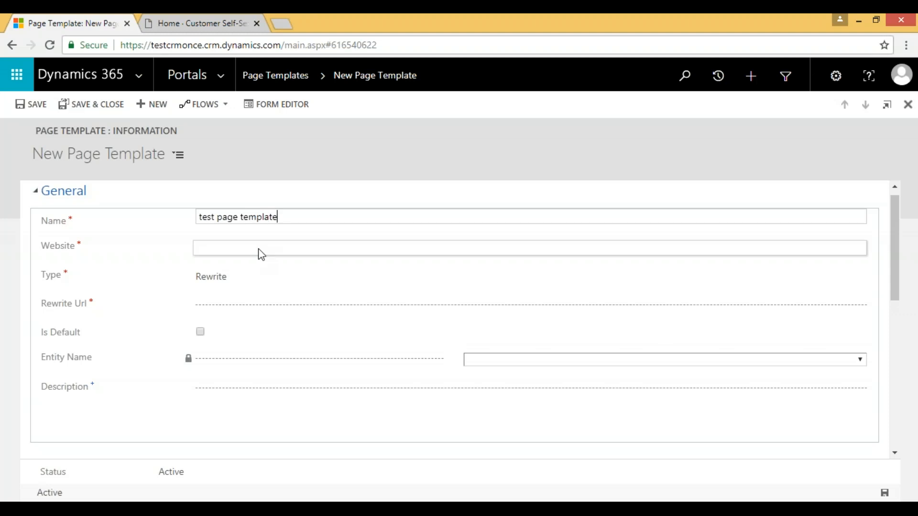
type("cu")
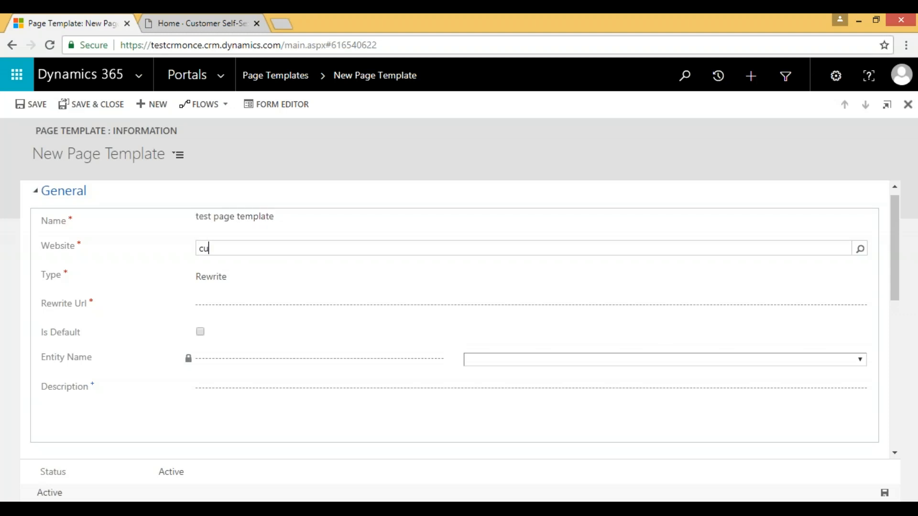
type("stomer Self-Service")
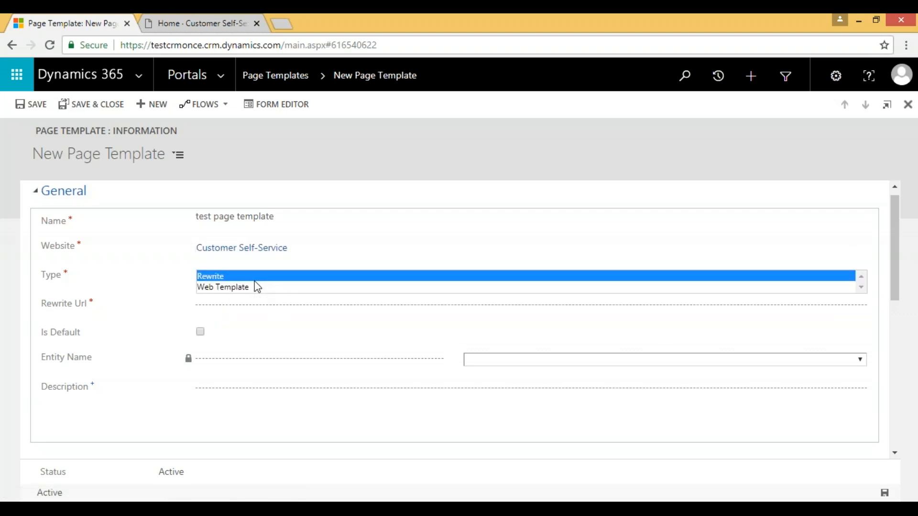
mouse_move(236, 291)
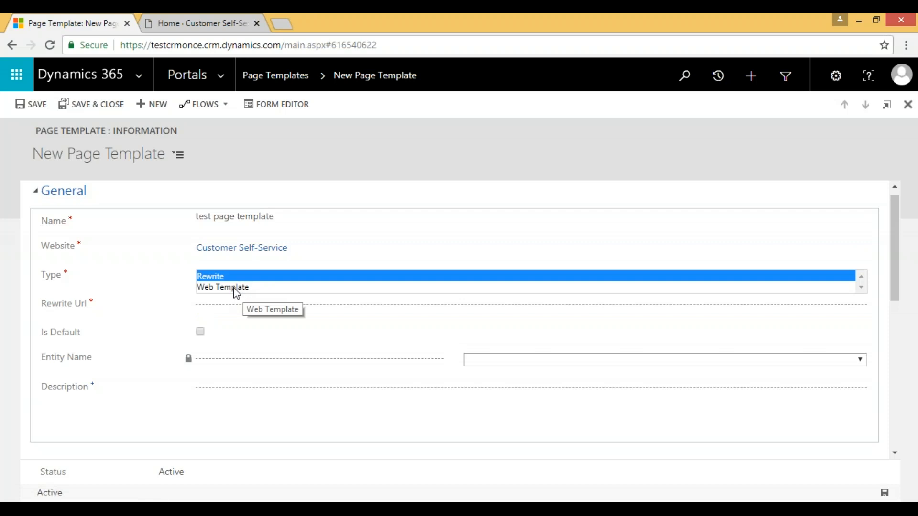
Set its type to Web Template using 'test web template' and save the page template.
left_click(224, 287)
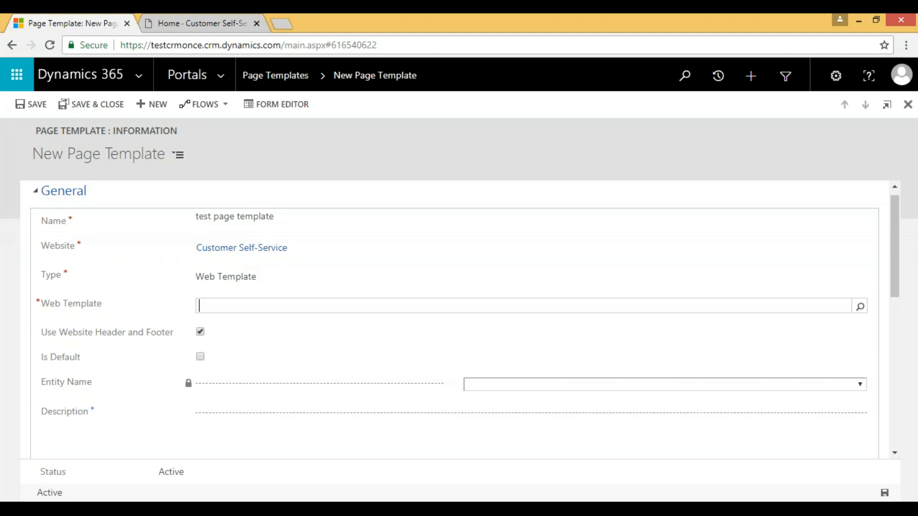
type("test web template")
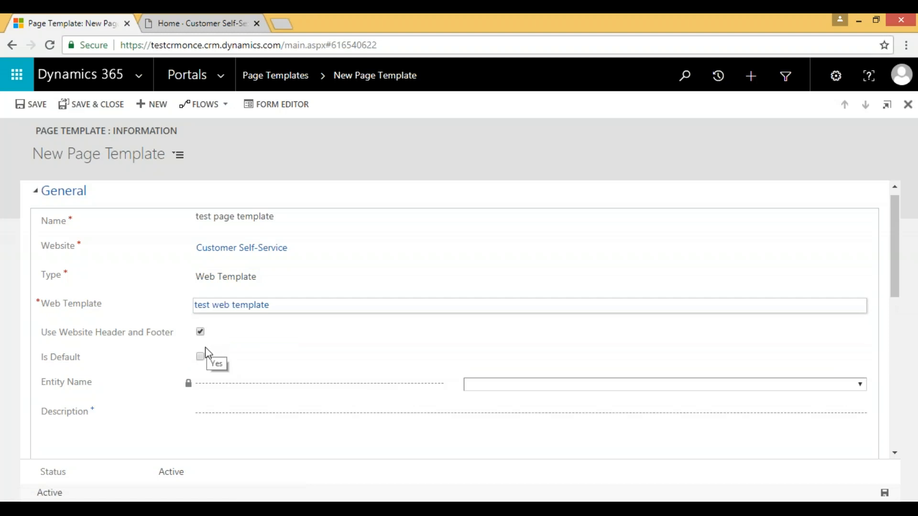
mouse_move(247, 379)
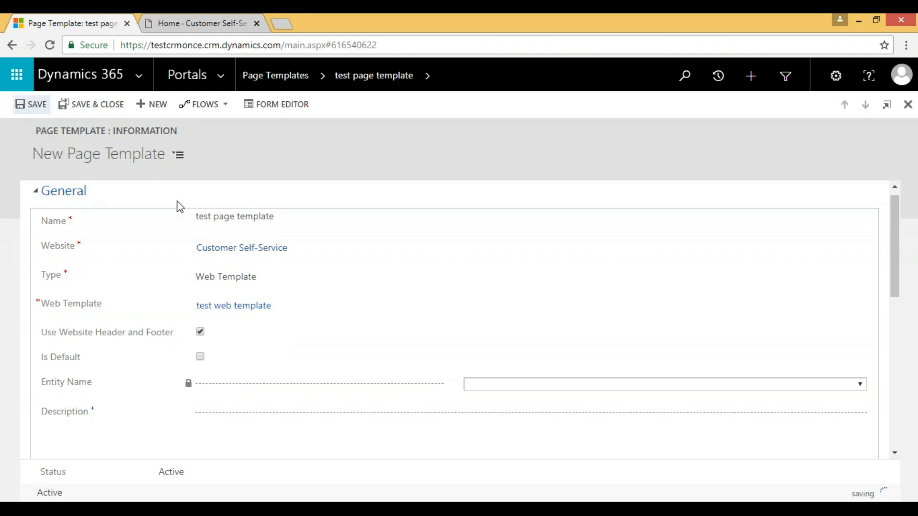
left_click(29, 104)
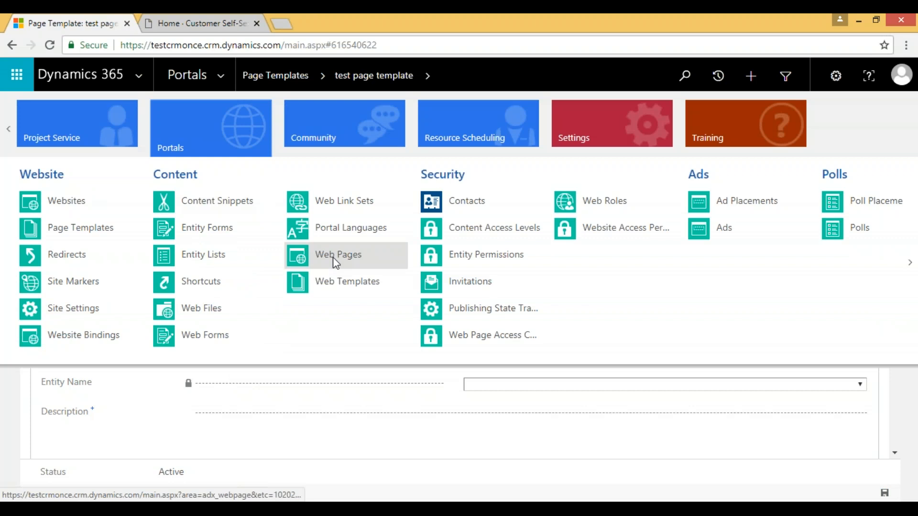
From the Active WebPages list, start a blank new web page record.
left_click(339, 255)
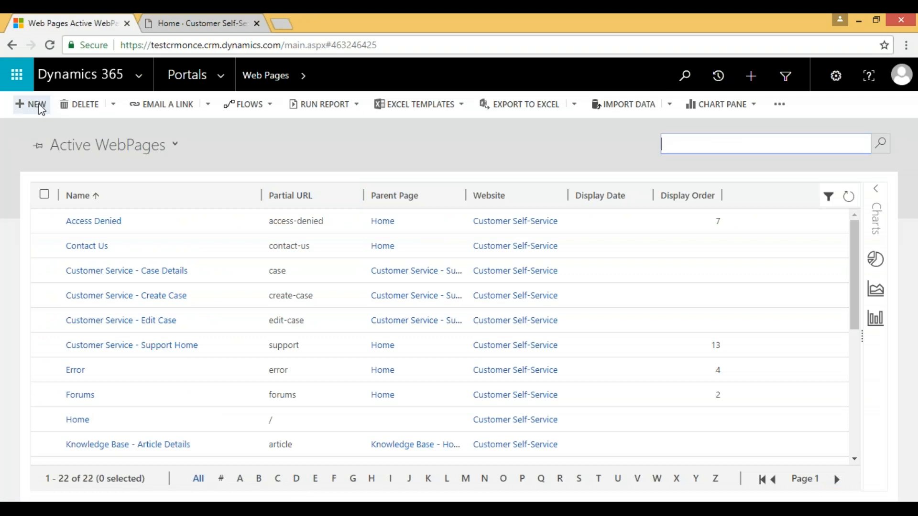
left_click(28, 105)
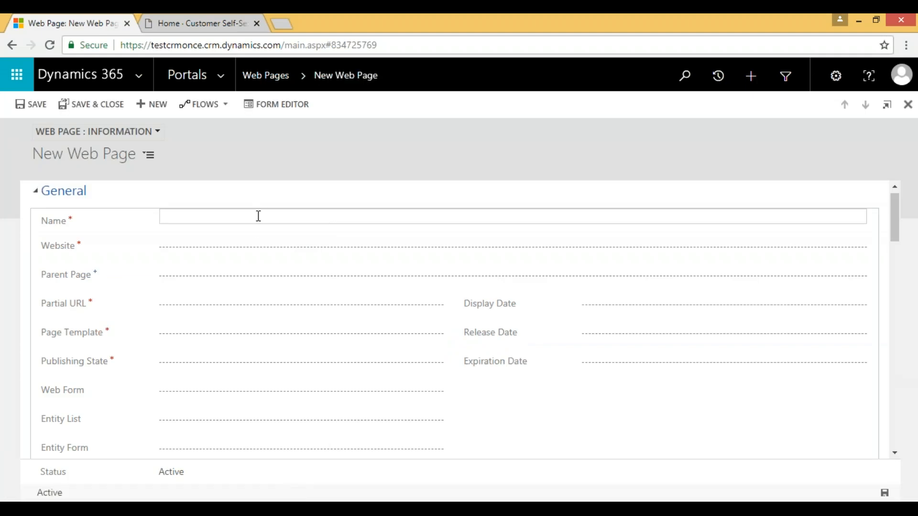
Name the page 'test webpage' on Customer Self-Service with Home as its parent page.
type("test")
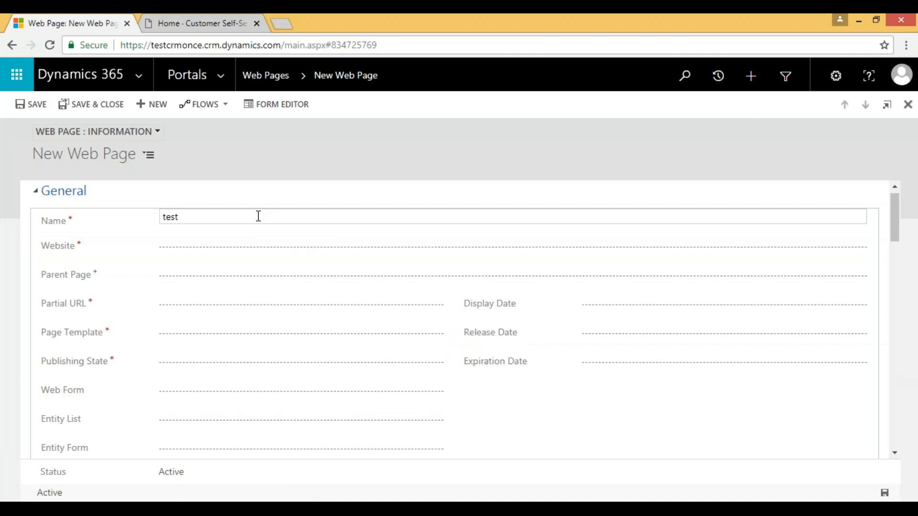
type("web")
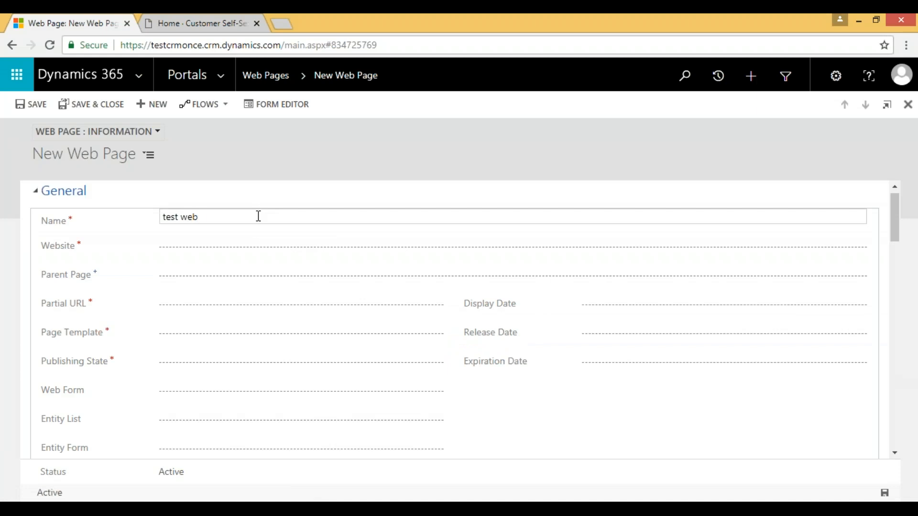
type("page")
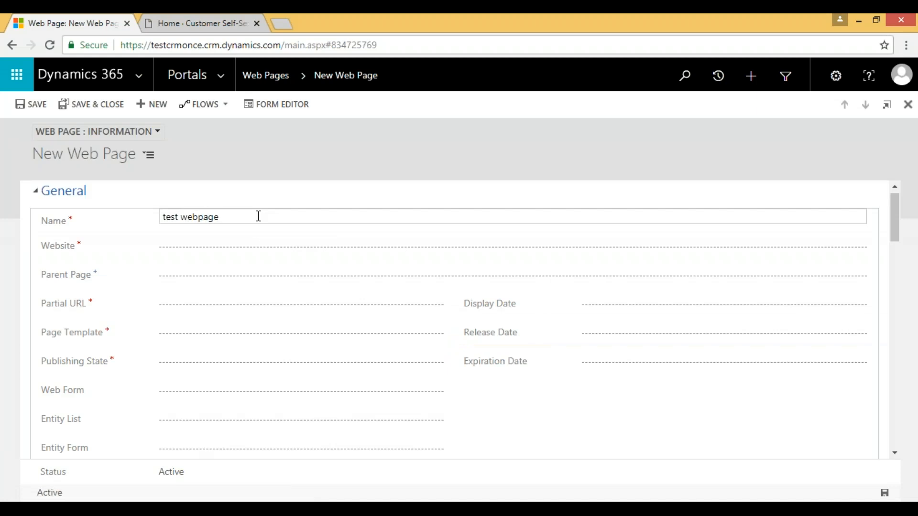
left_click(254, 249)
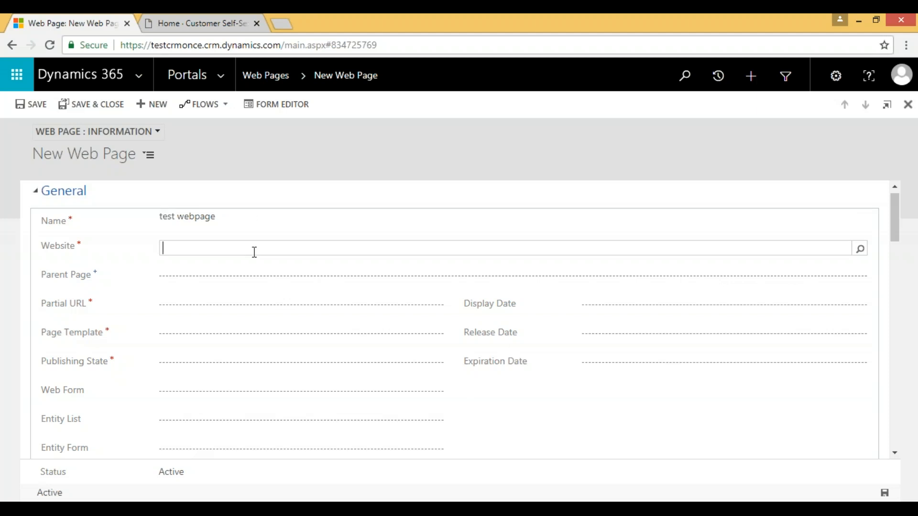
type("cust")
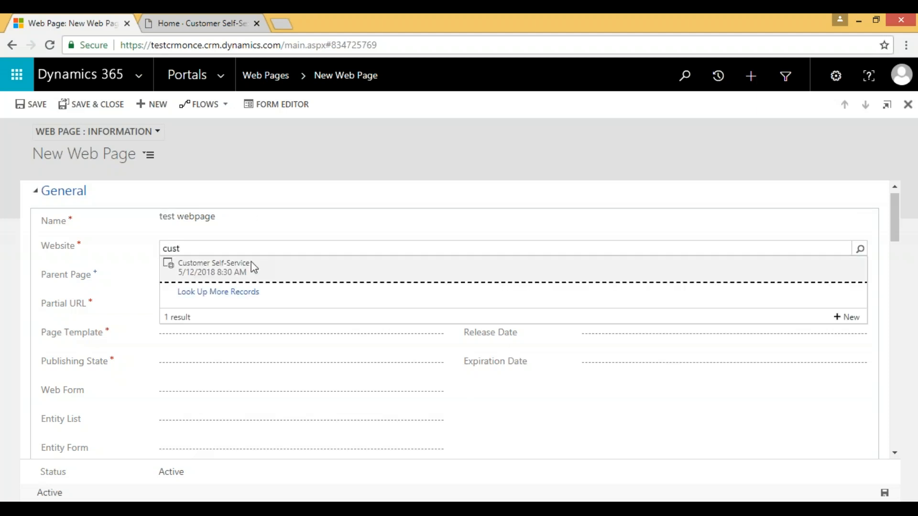
left_click(214, 264)
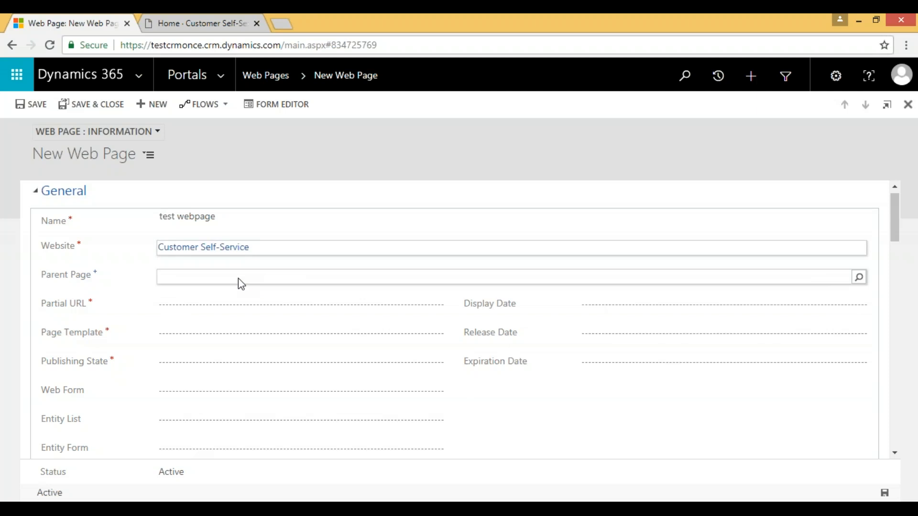
type("home")
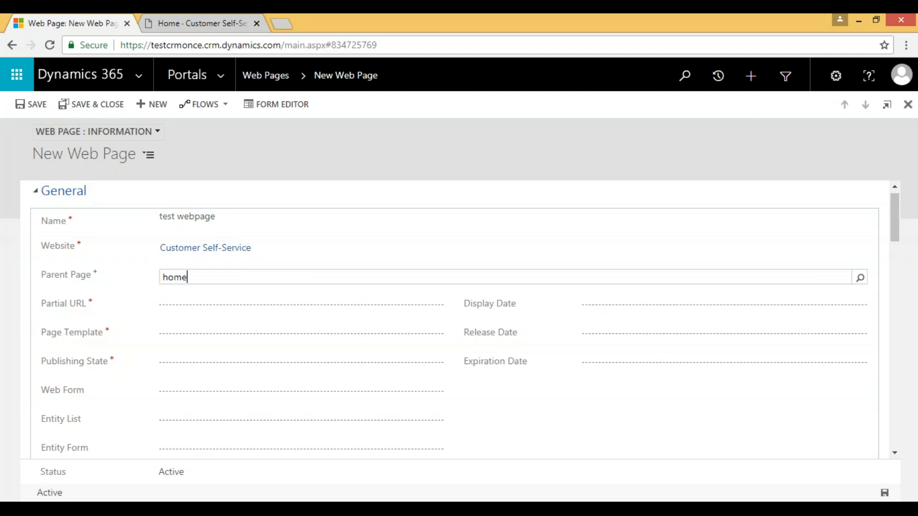
left_click(860, 277)
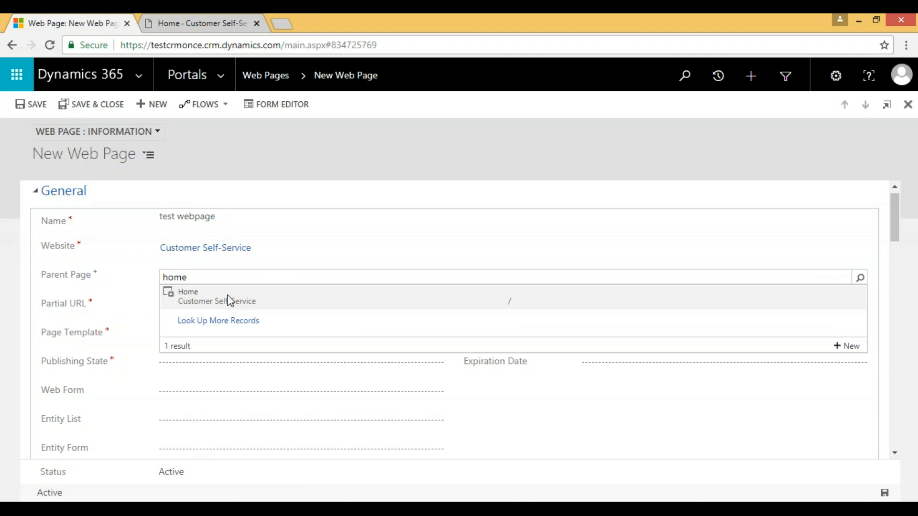
left_click(187, 292)
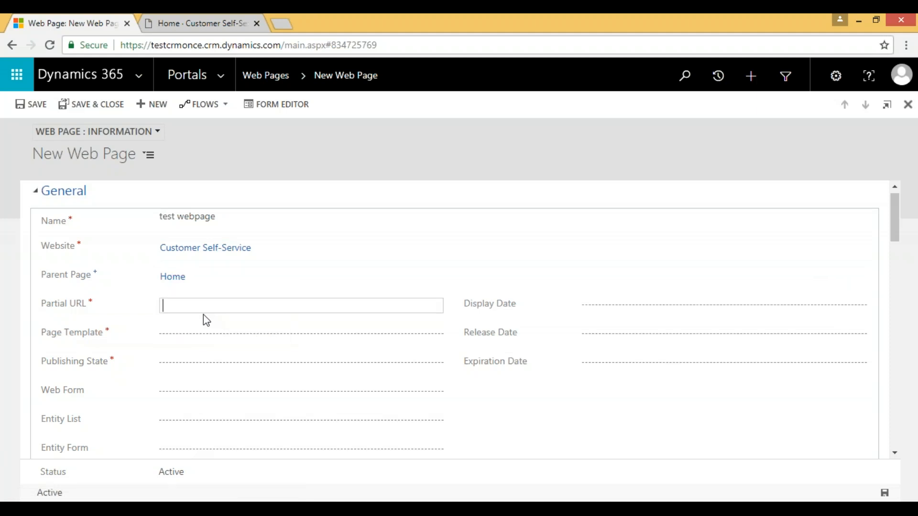
Give it partial URL testwebtemplate, test page template, and Published state, then save.
type("testwebt")
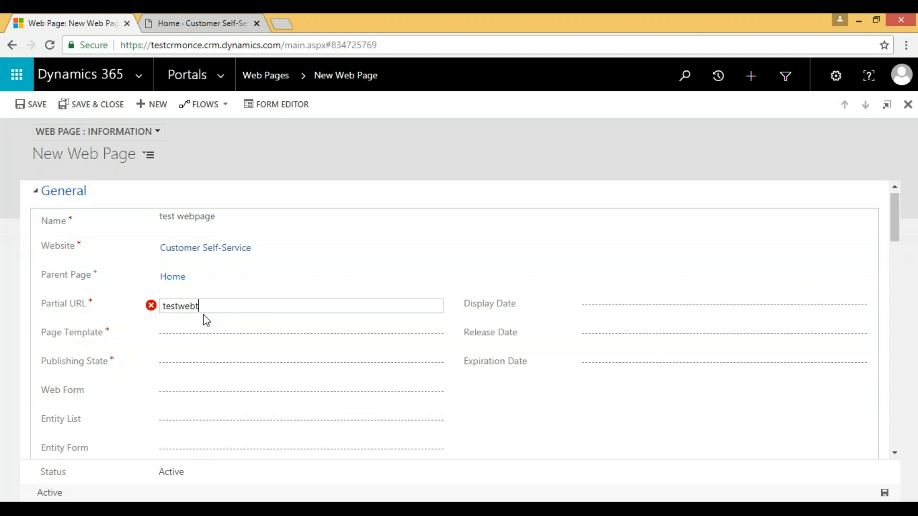
type("empla")
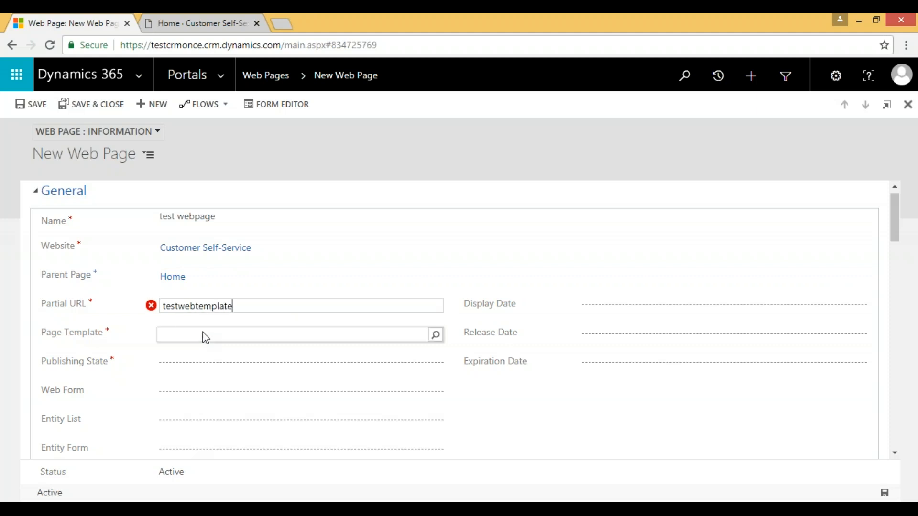
type("test")
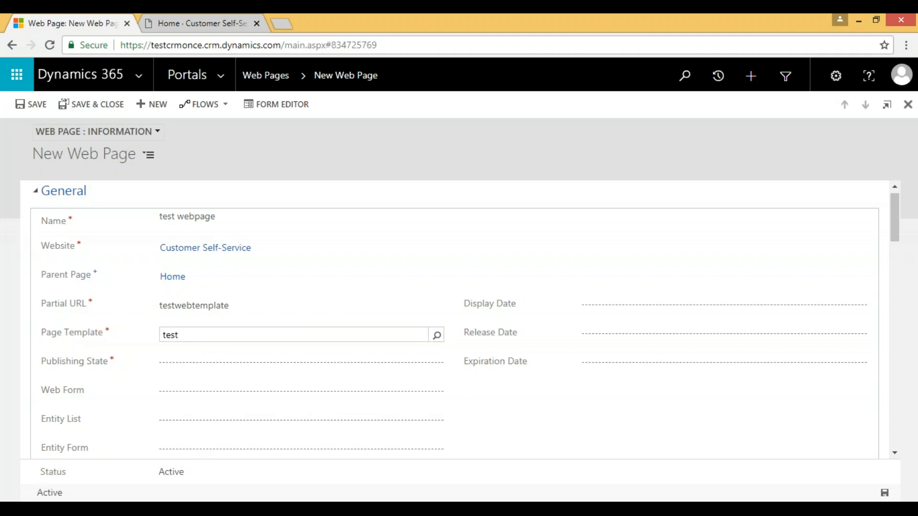
left_click(293, 335)
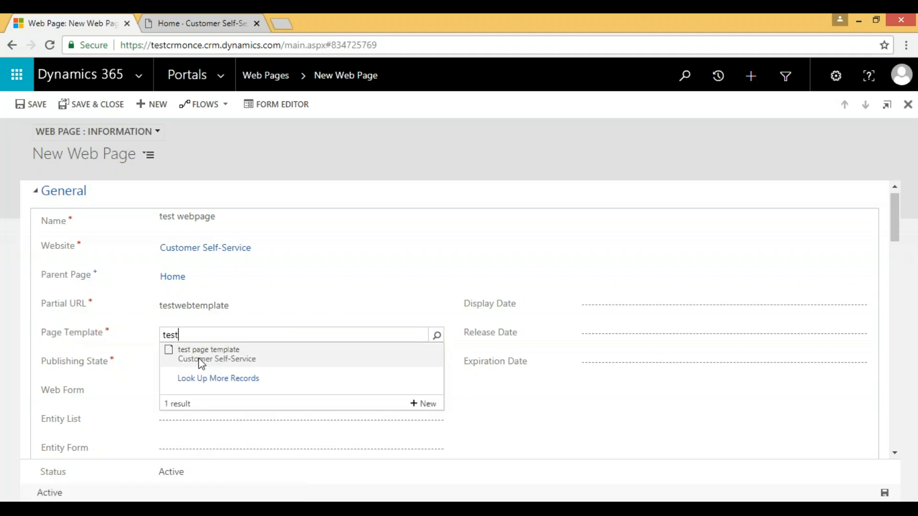
left_click(209, 350)
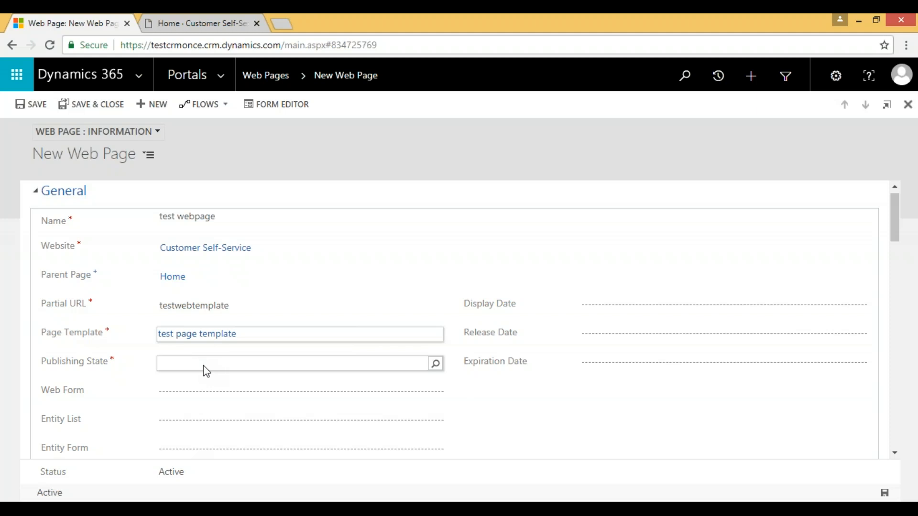
type("p")
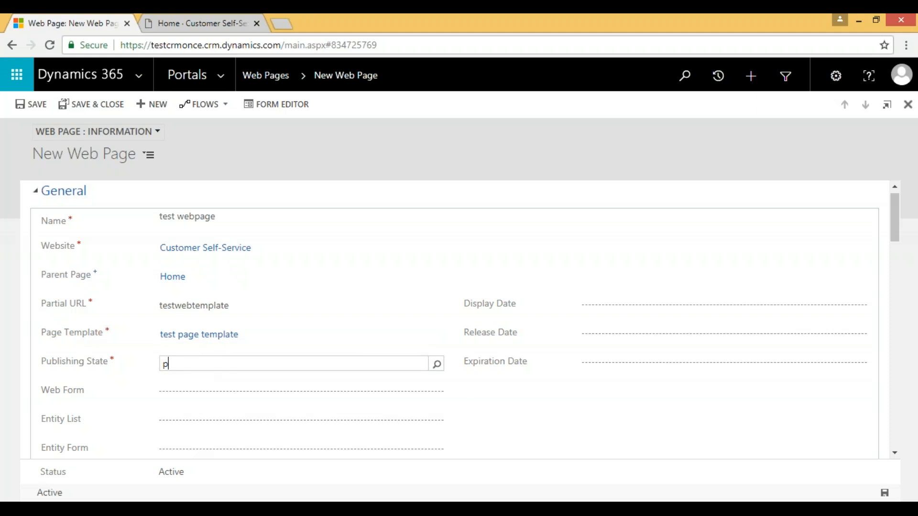
type("ublished")
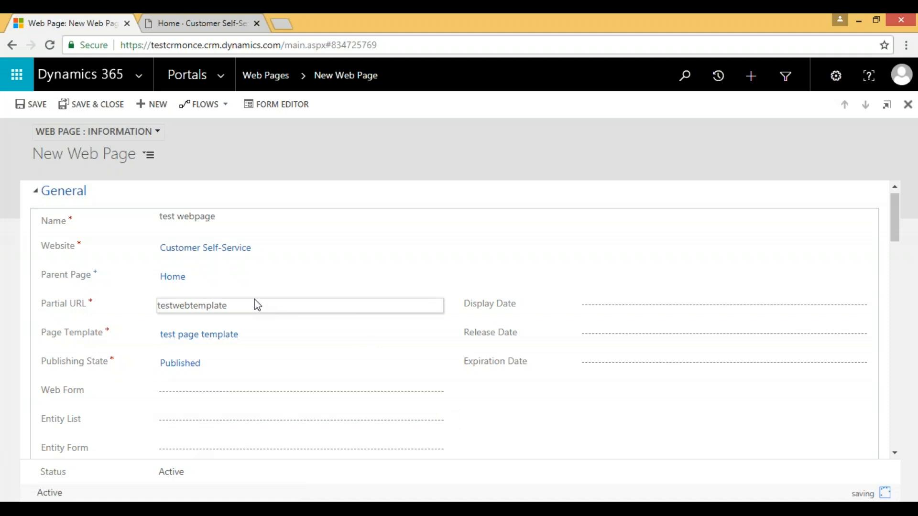
left_click(172, 277)
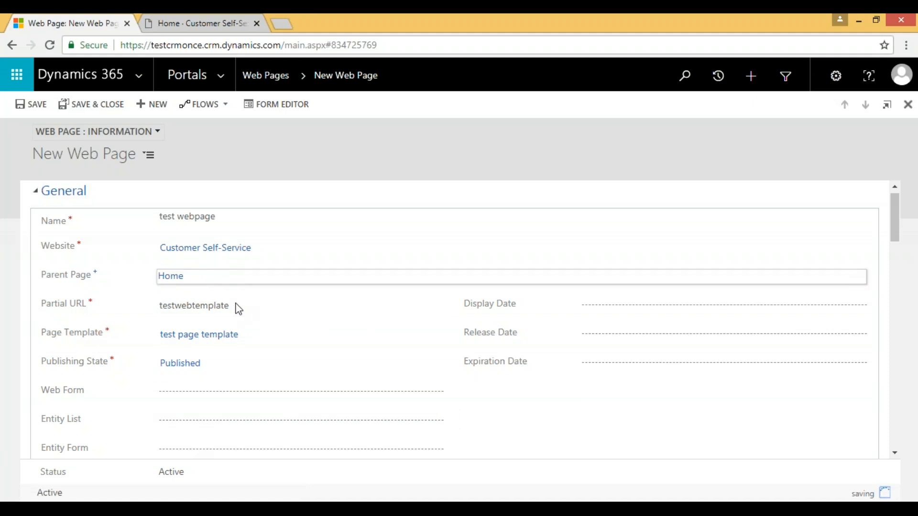
left_click(204, 306)
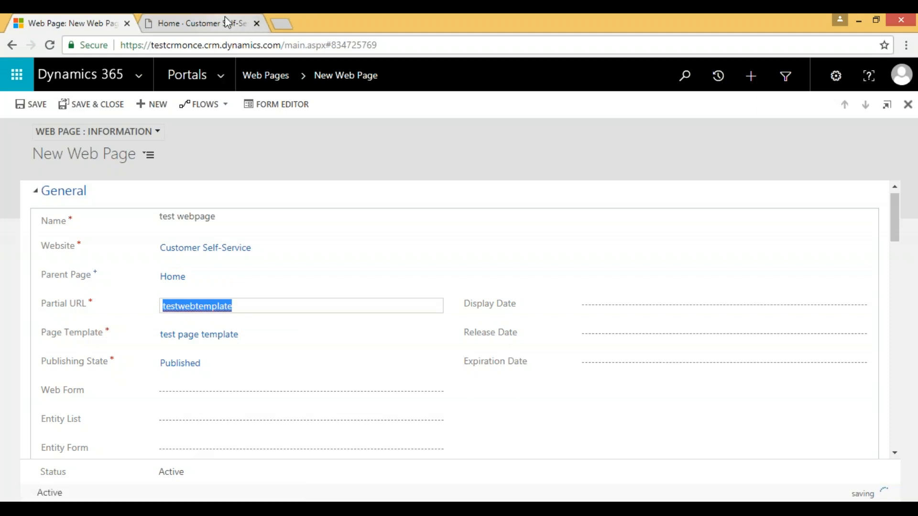
Load /testwebtemplate on the Contoso portal and highlight its 'test webpage' title.
left_click(199, 23)
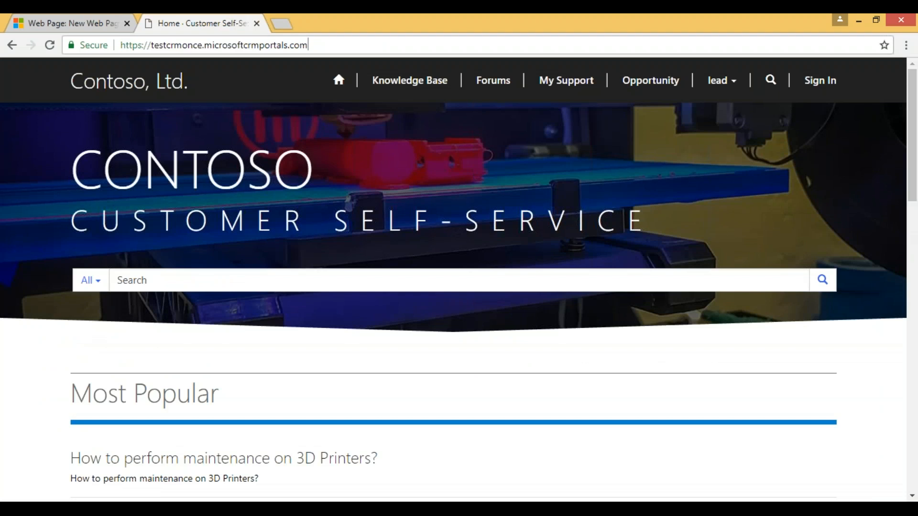
type("/testwebtemplate/")
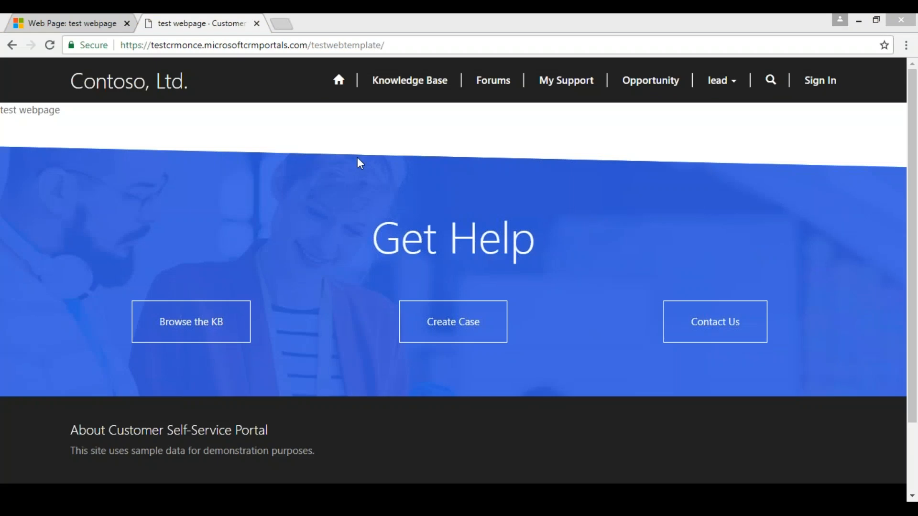
mouse_move(90, 111)
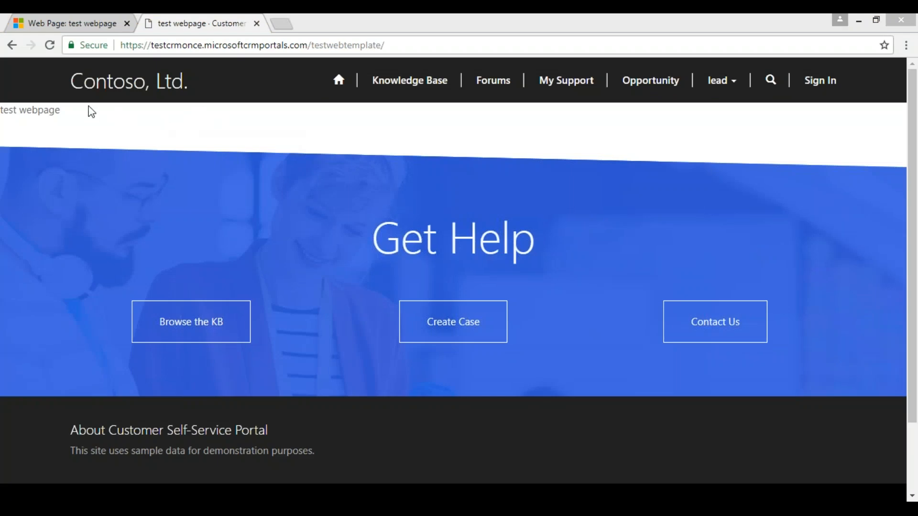
mouse_move(6, 111)
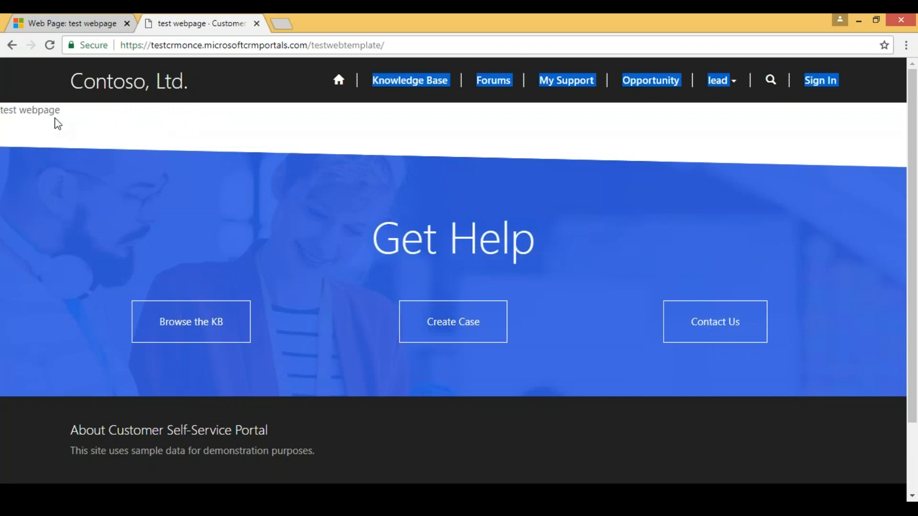
double_click(8, 109)
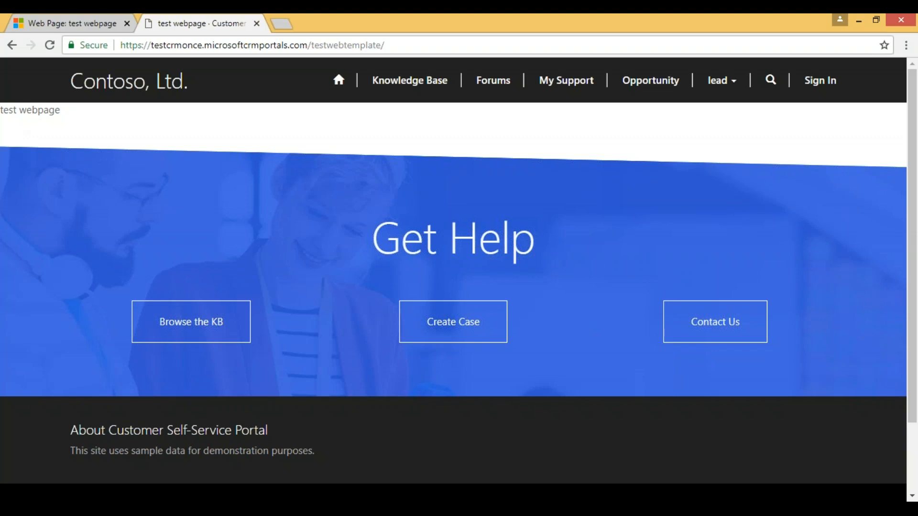
mouse_move(95, 129)
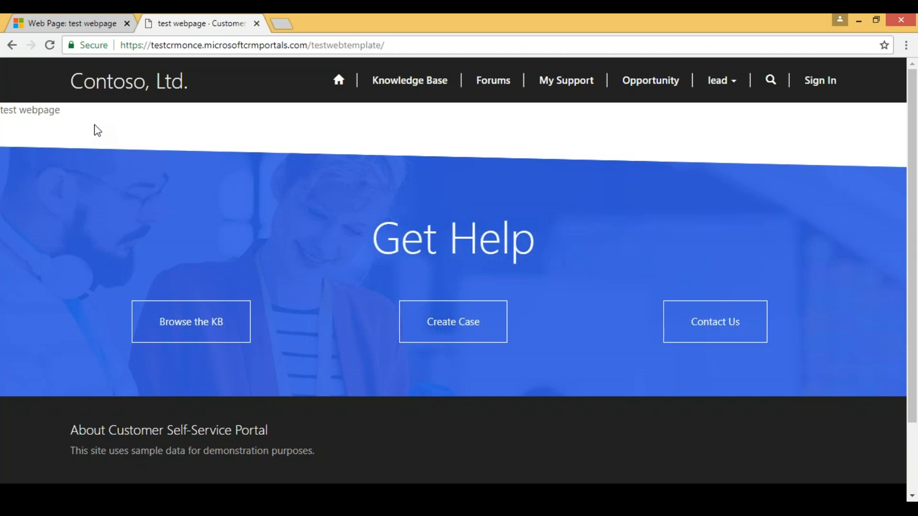
mouse_move(746, 240)
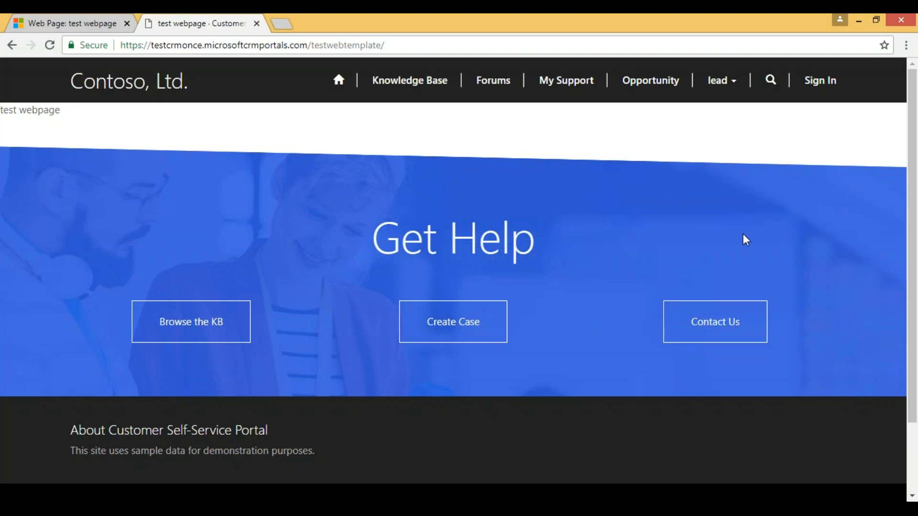